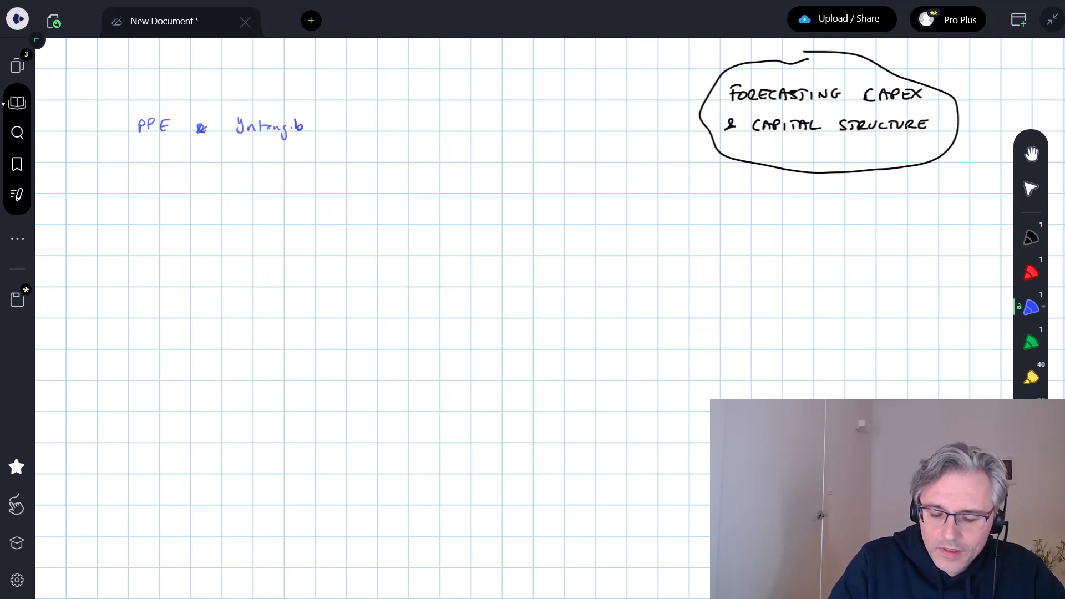
Handwrite the blue heading 'PPE & Intangible assets' at the top left and underline it.
drag(306, 127, 374, 126)
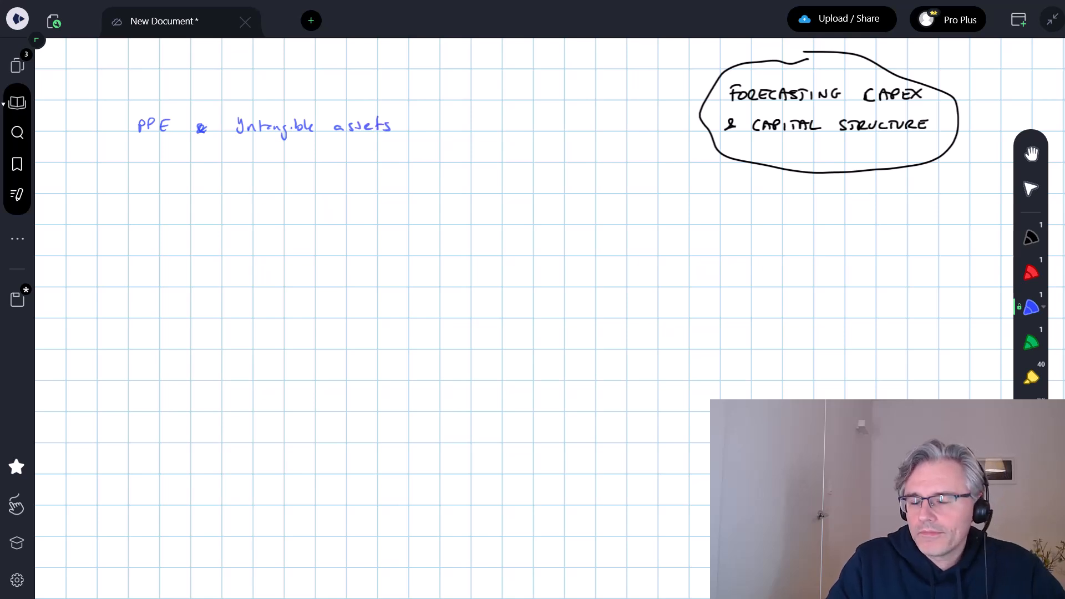
drag(129, 144, 175, 144)
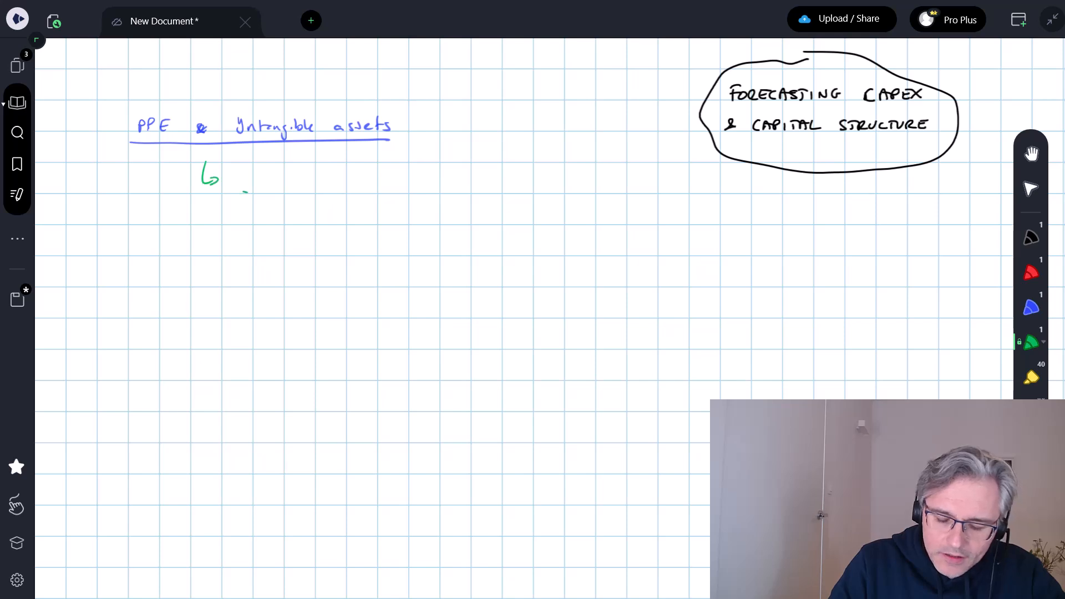
Write the green up-arrow note 'due to CAPEX (cash flow)' and start the red branch line below it.
drag(244, 193, 275, 173)
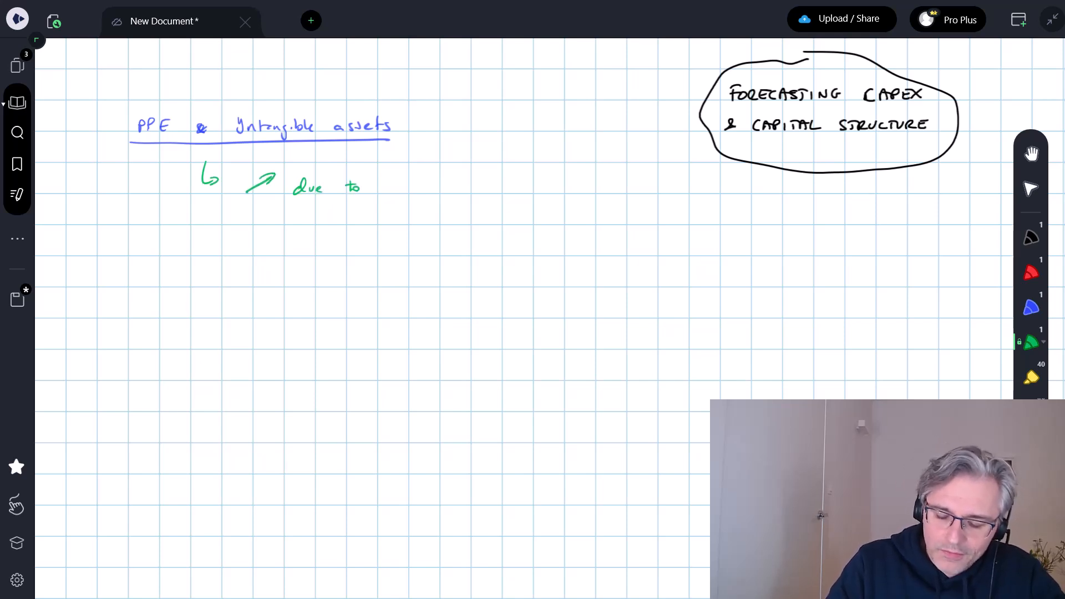
text(CAPEX (cash flow)
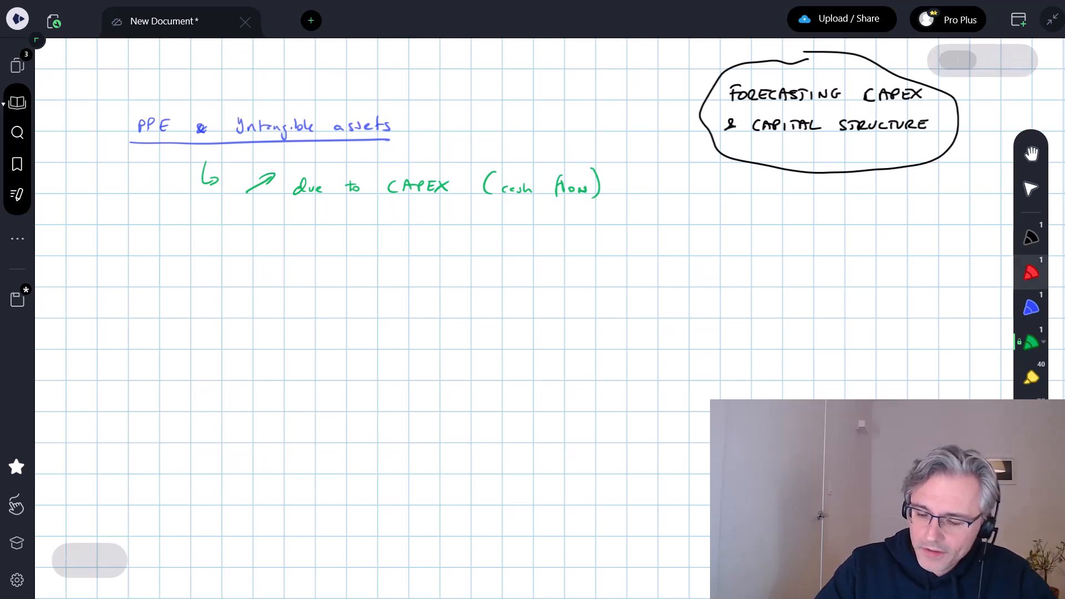
drag(198, 169, 204, 234)
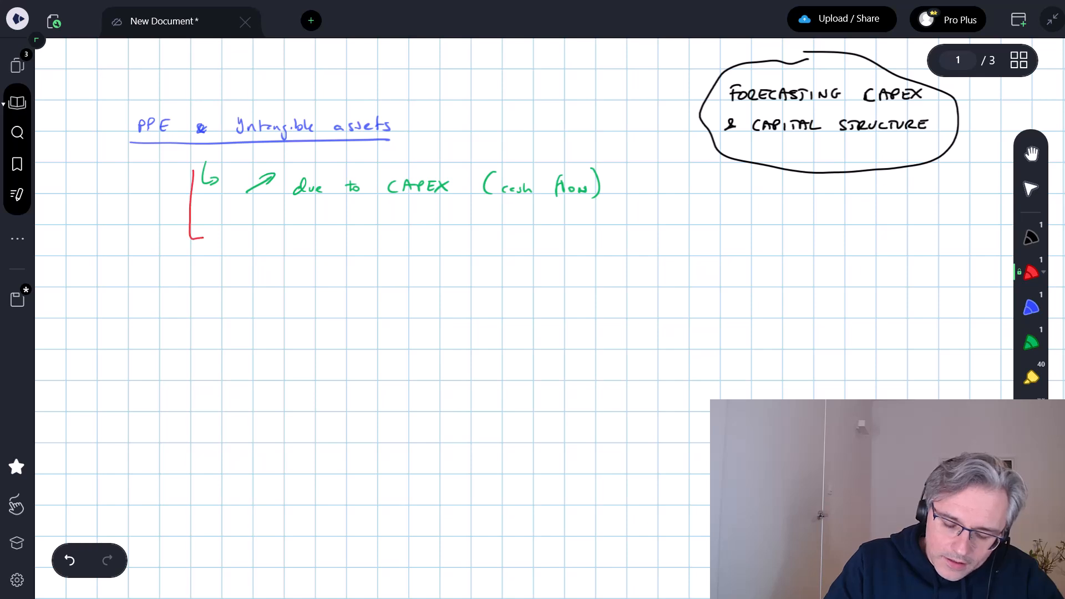
drag(198, 234, 265, 237)
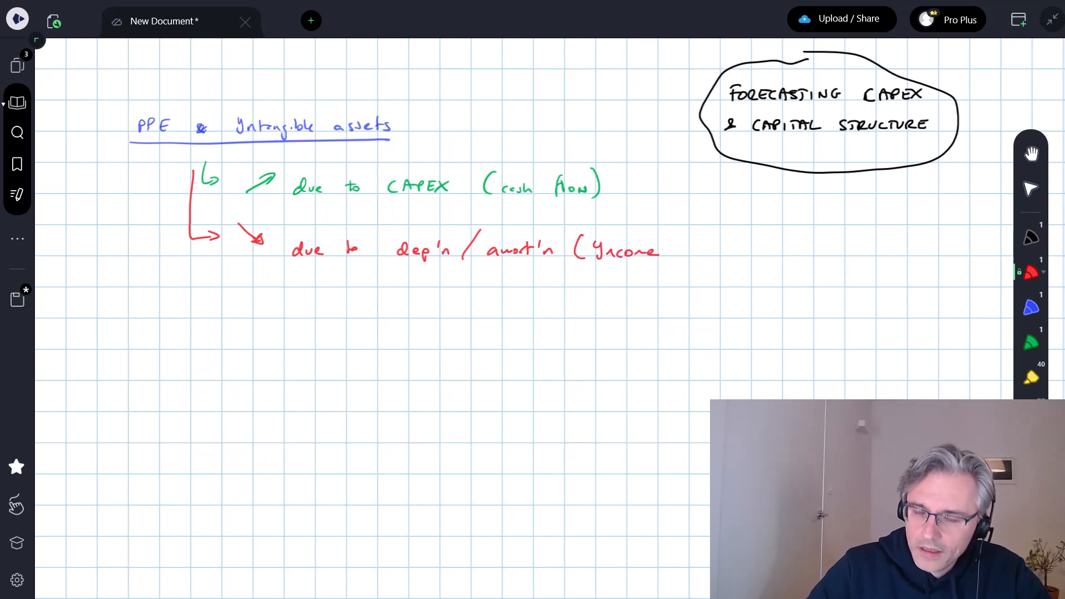
Finish the red 'due to dep'n / amort'n (Income Statement)' note; highlight CAPEX yellow and dep'n / amort'n red.
text(Stke)
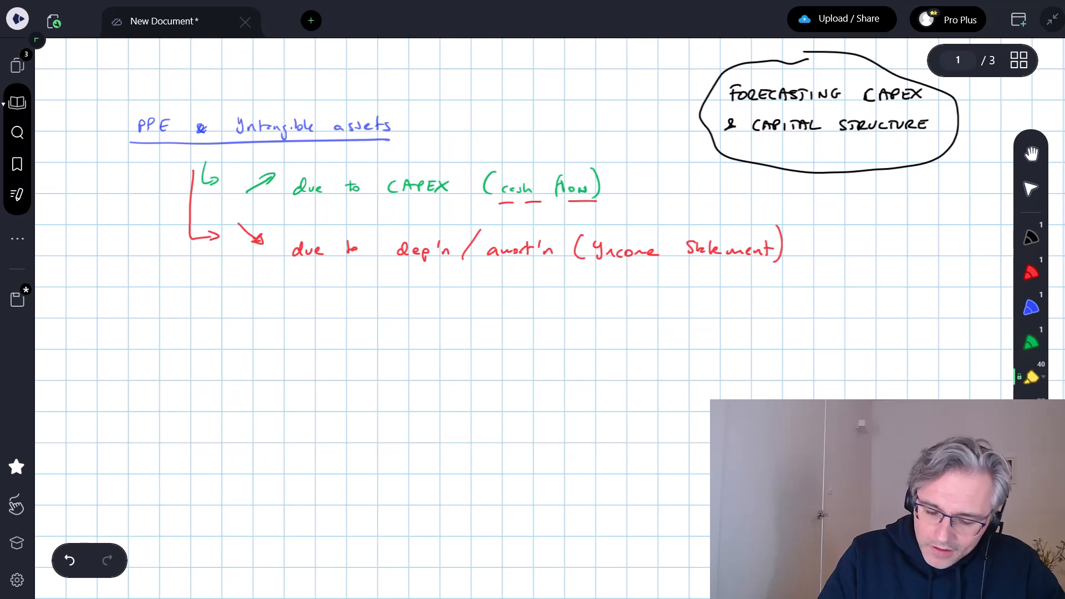
drag(383, 186, 451, 186)
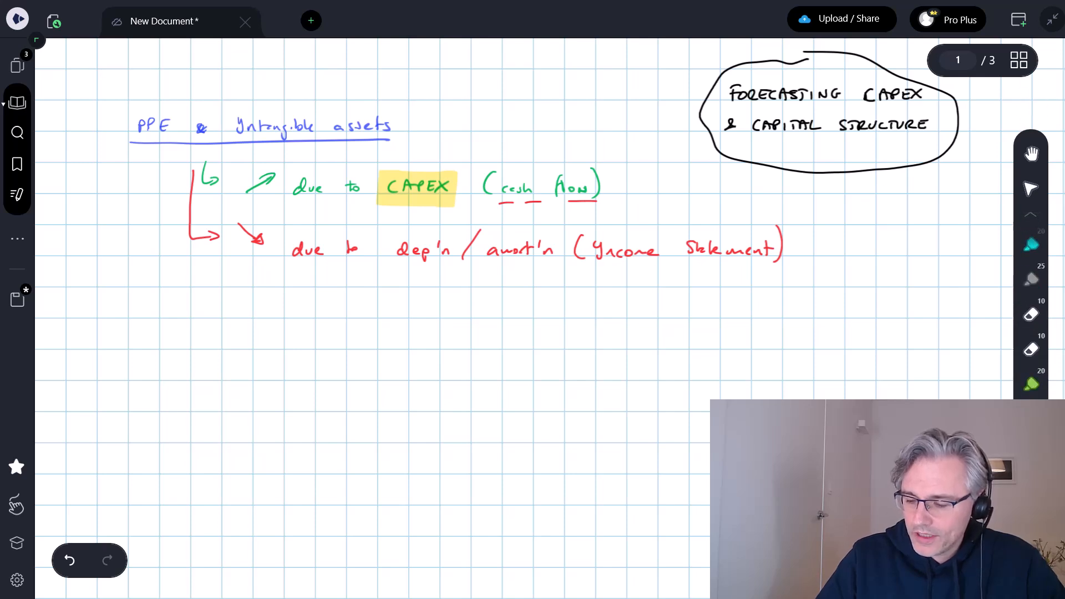
drag(393, 250, 563, 250)
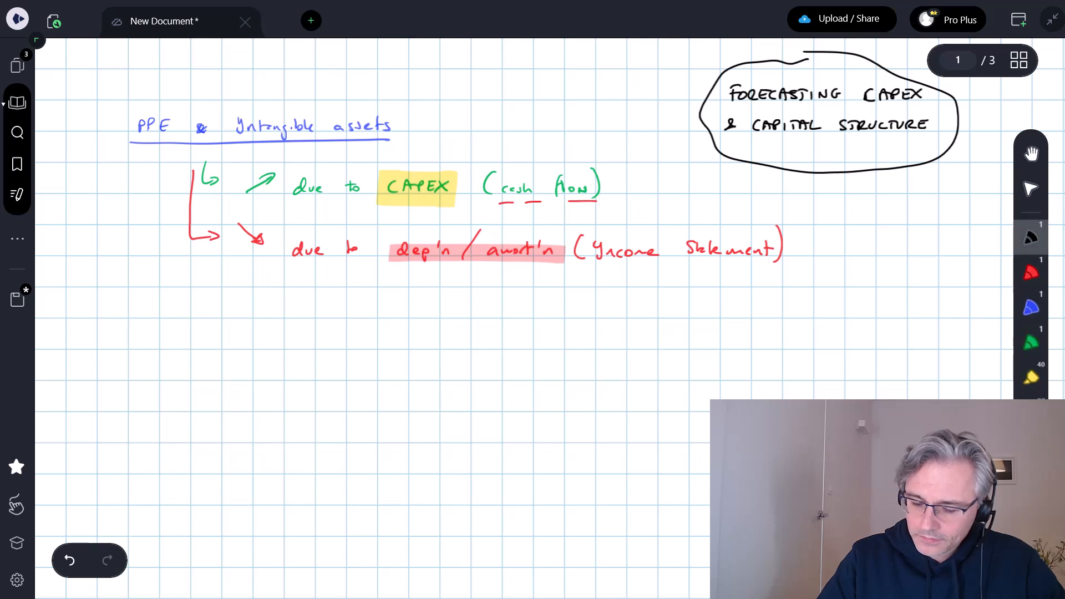
Write the 'CAPEX:' label and begin the blue 'maintenance CAPEX:' bullet.
text(CAP)
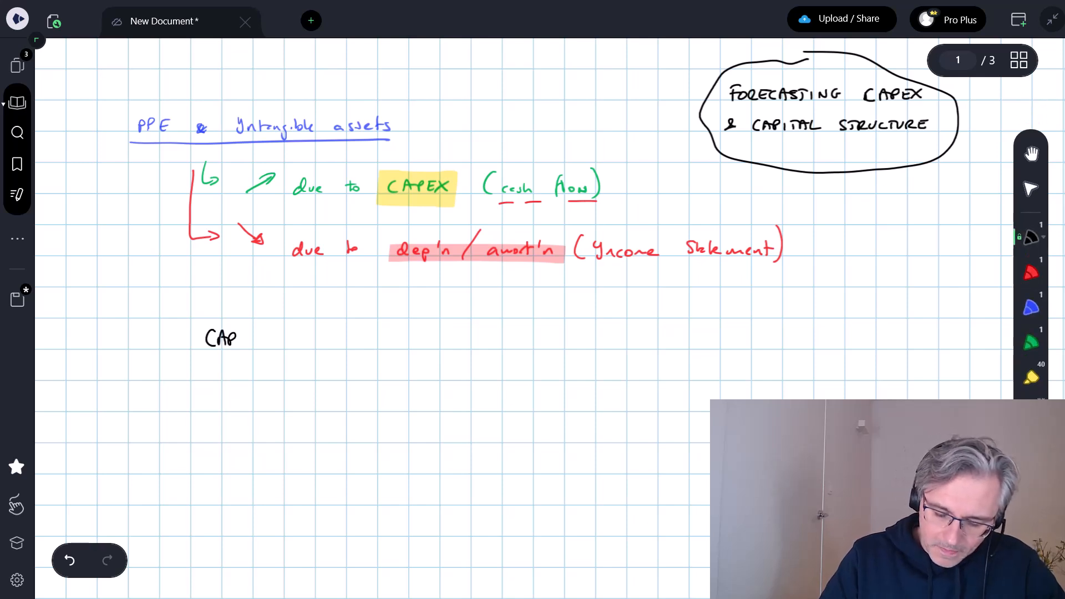
text(EX : mainten)
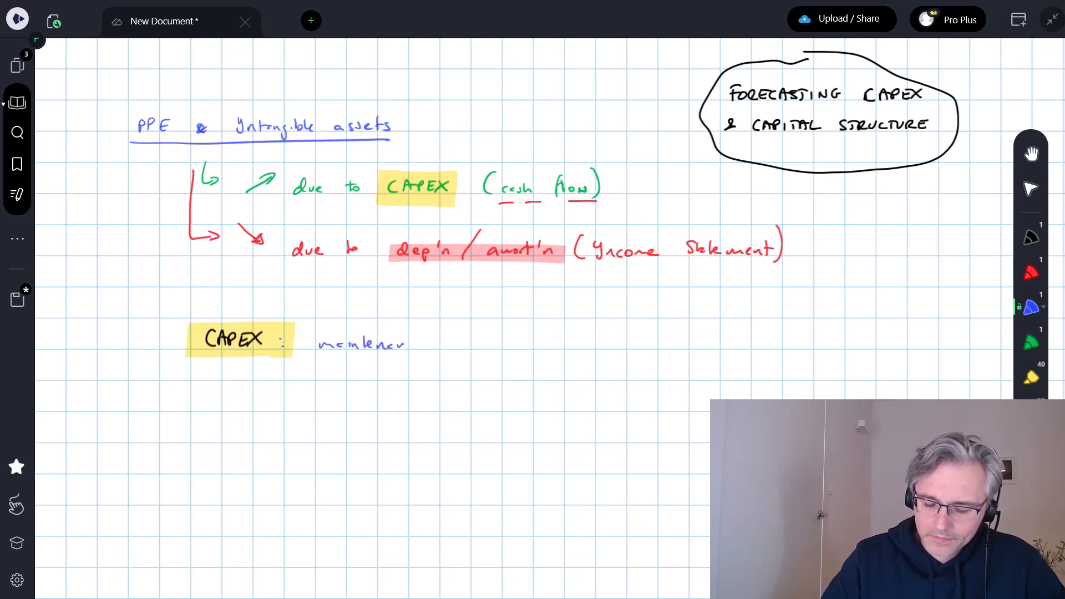
text(CAPEX :)
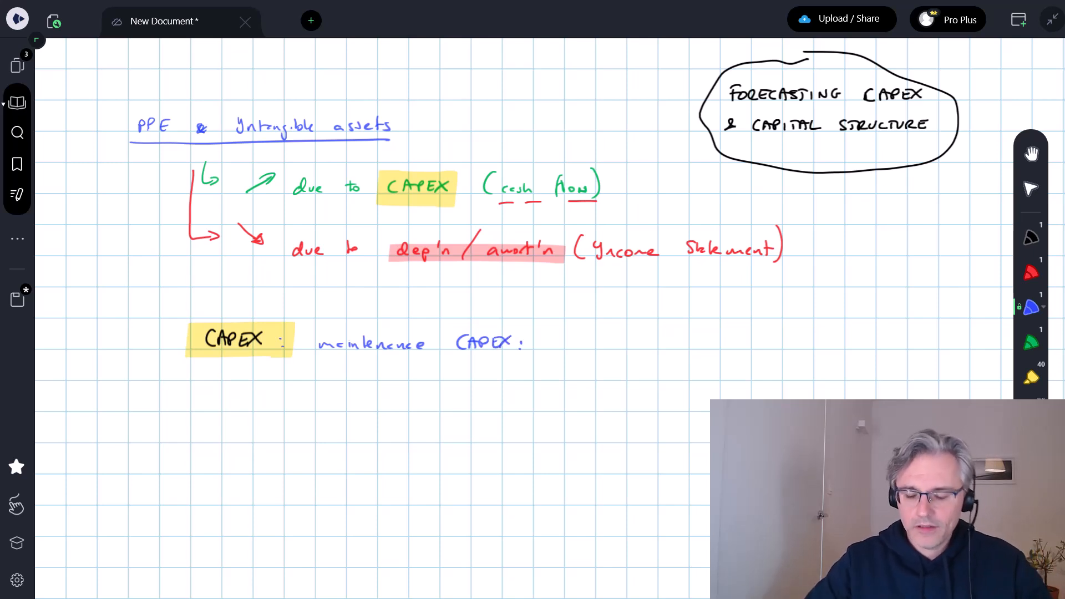
Write 'necessary to sustain current business' and mark 'maintenance CAPEX' in green.
text(necessary)
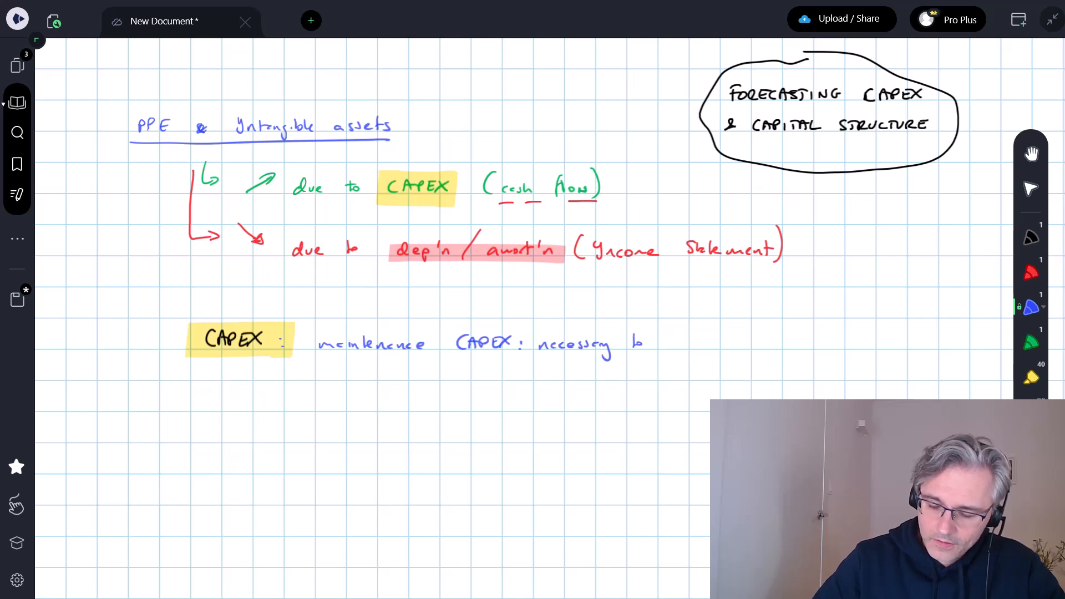
text(to sust.)
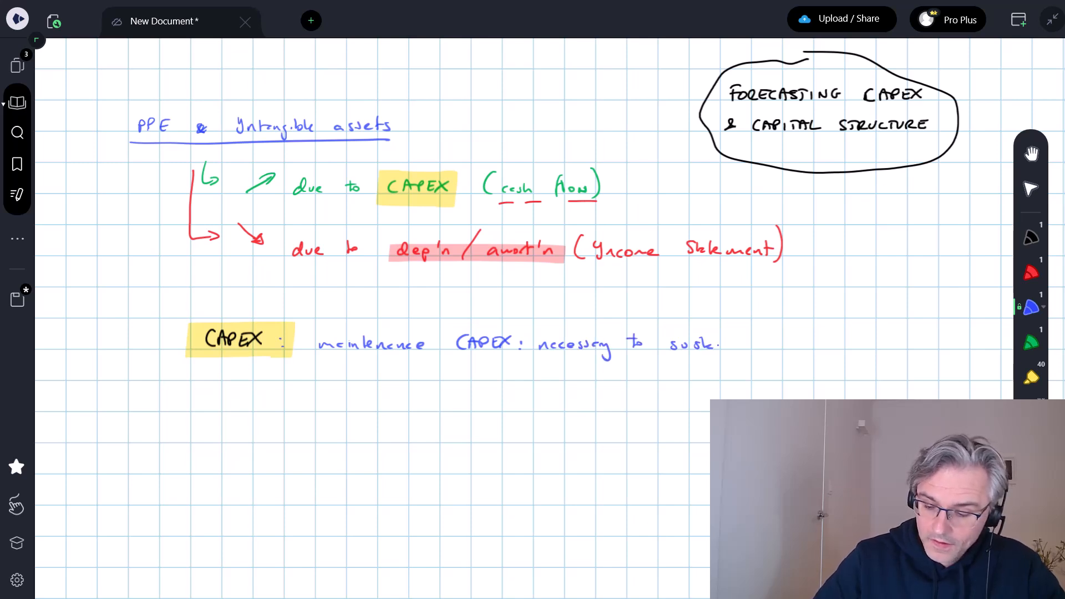
text(sustem)
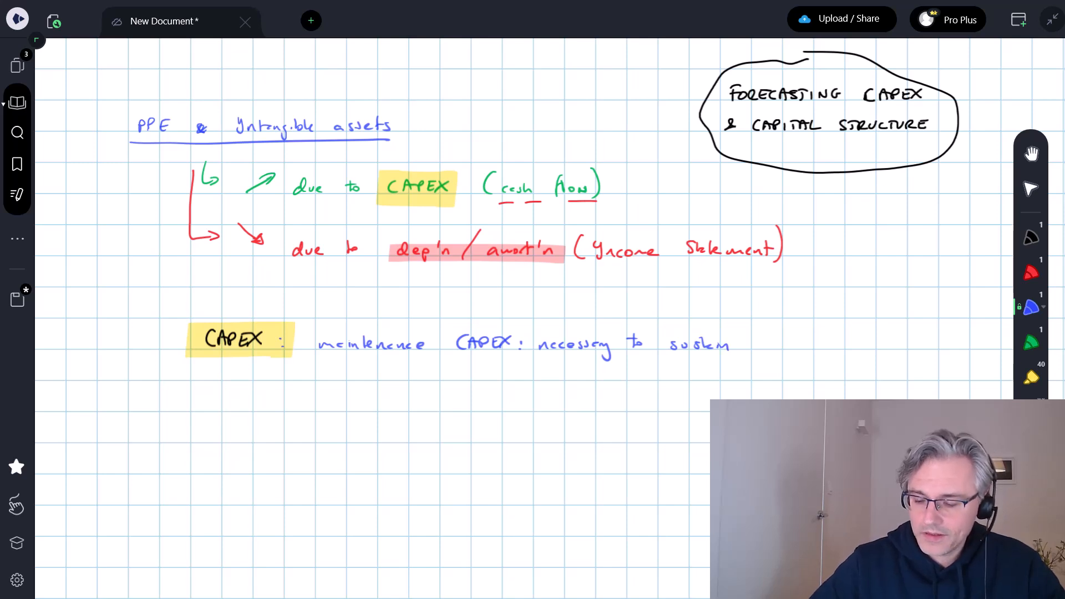
text(current)
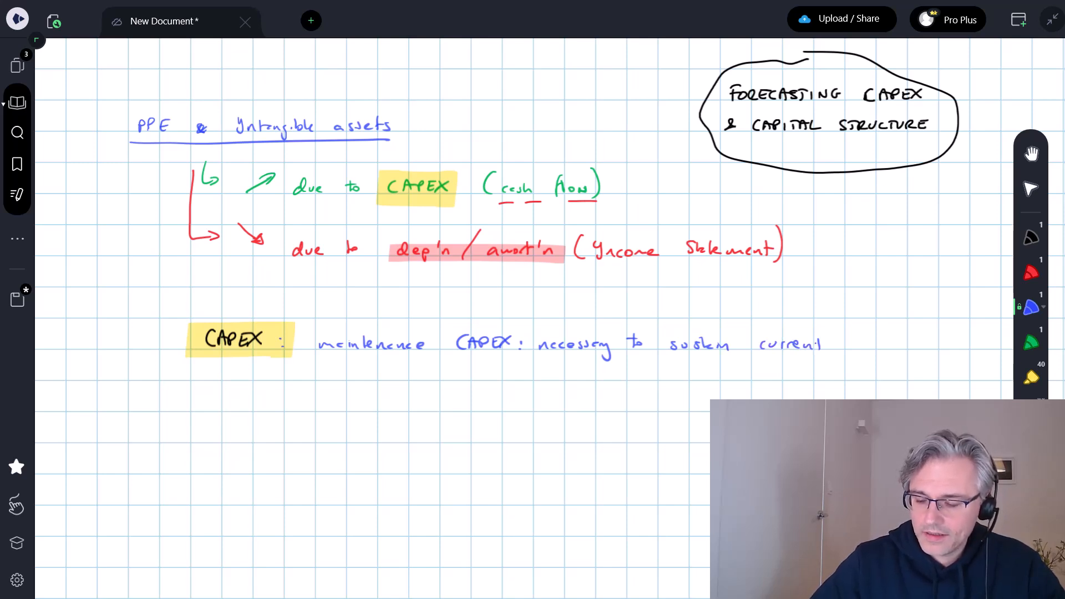
text(business)
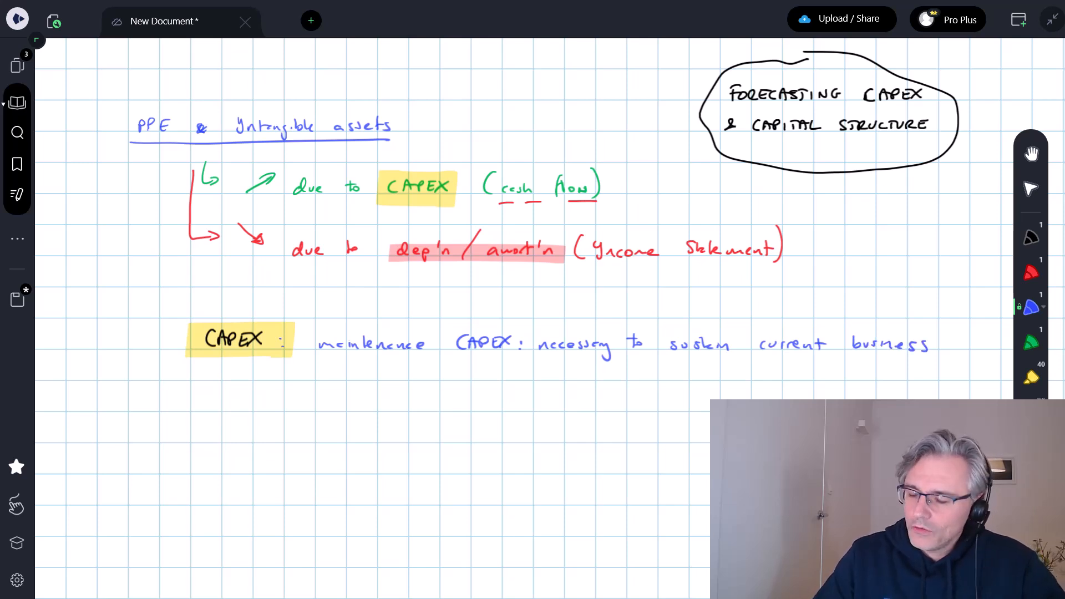
drag(318, 353, 357, 353)
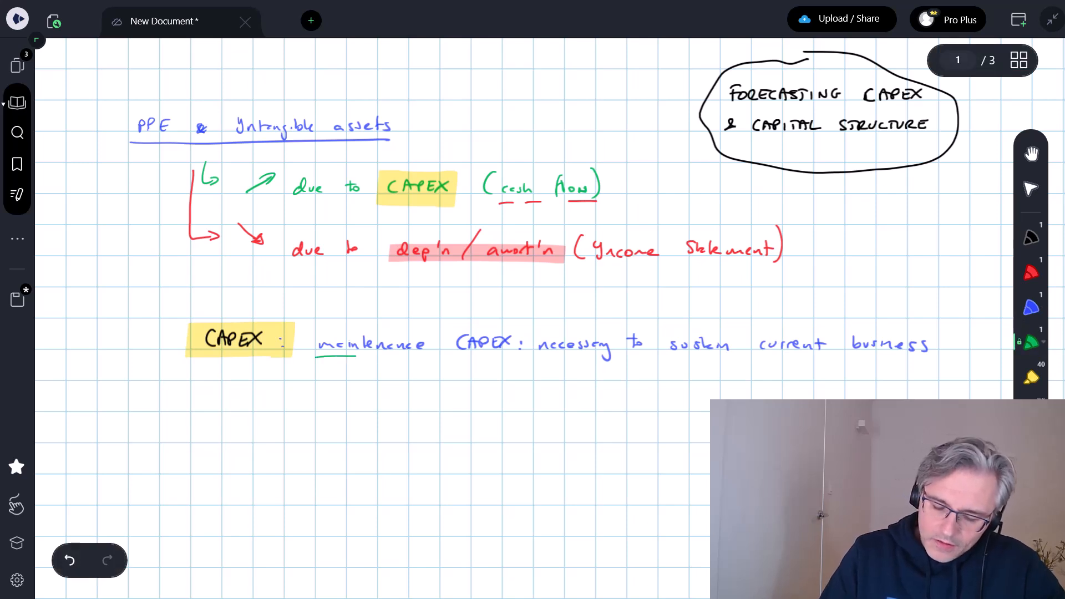
drag(320, 360, 523, 358)
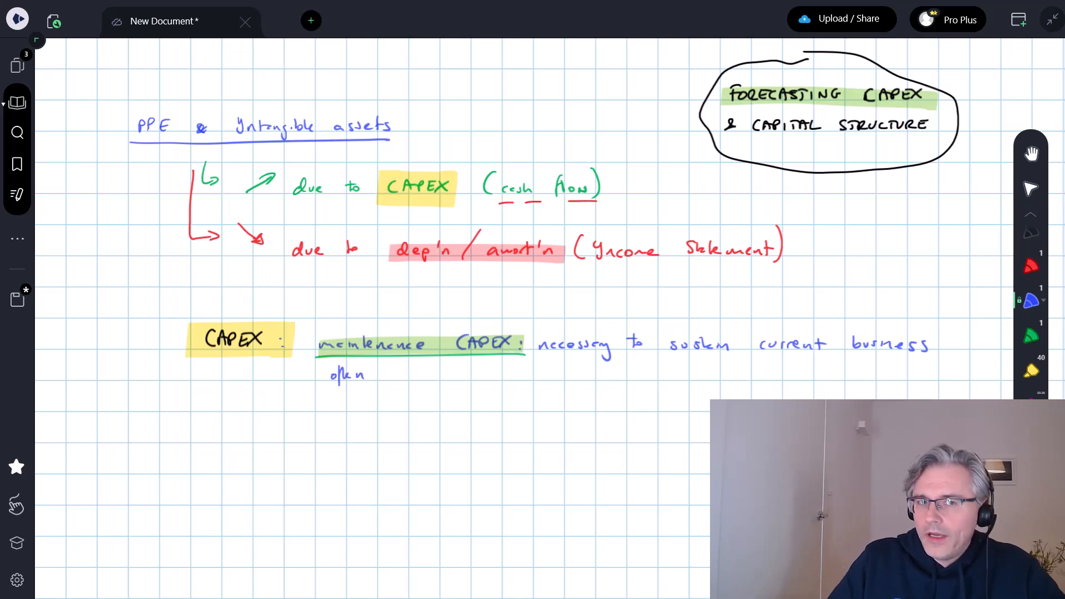
Write 'often estimated using historical dep'n / amort'n' in blue.
text(estu)
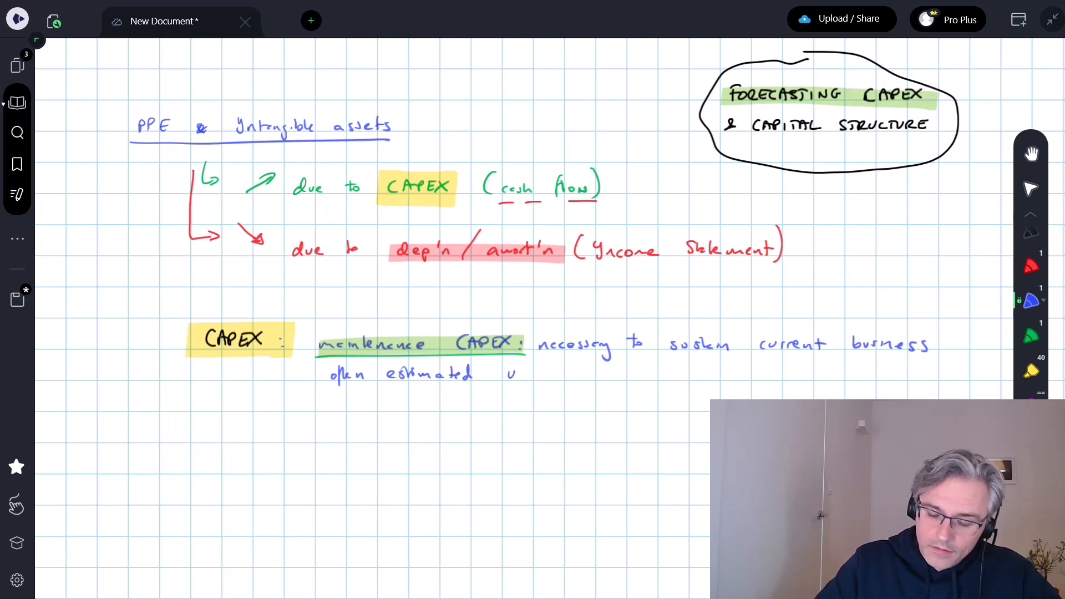
text(using historical)
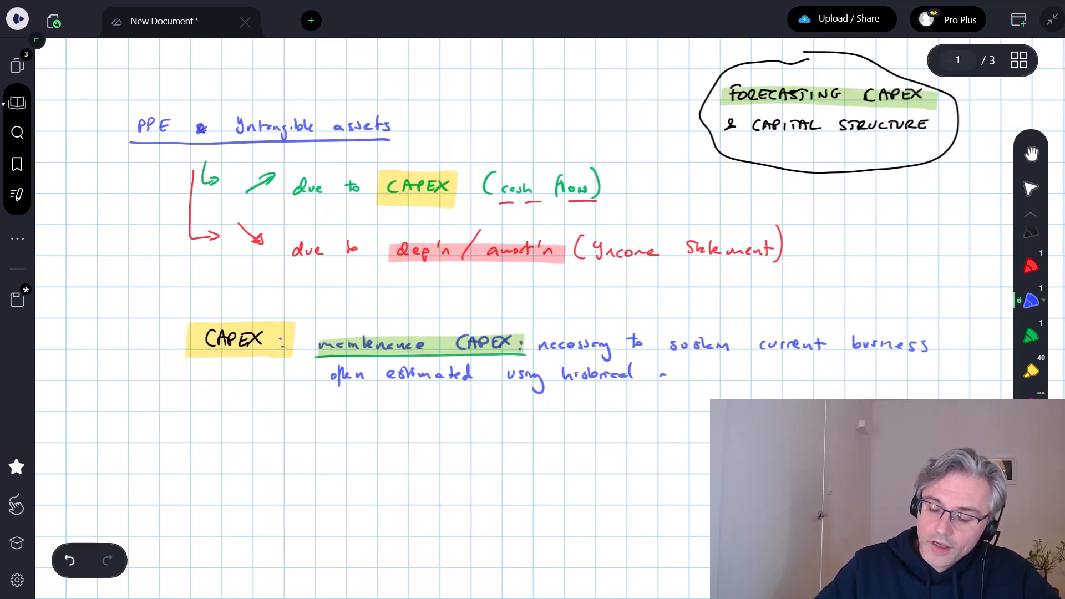
text(dep'n)
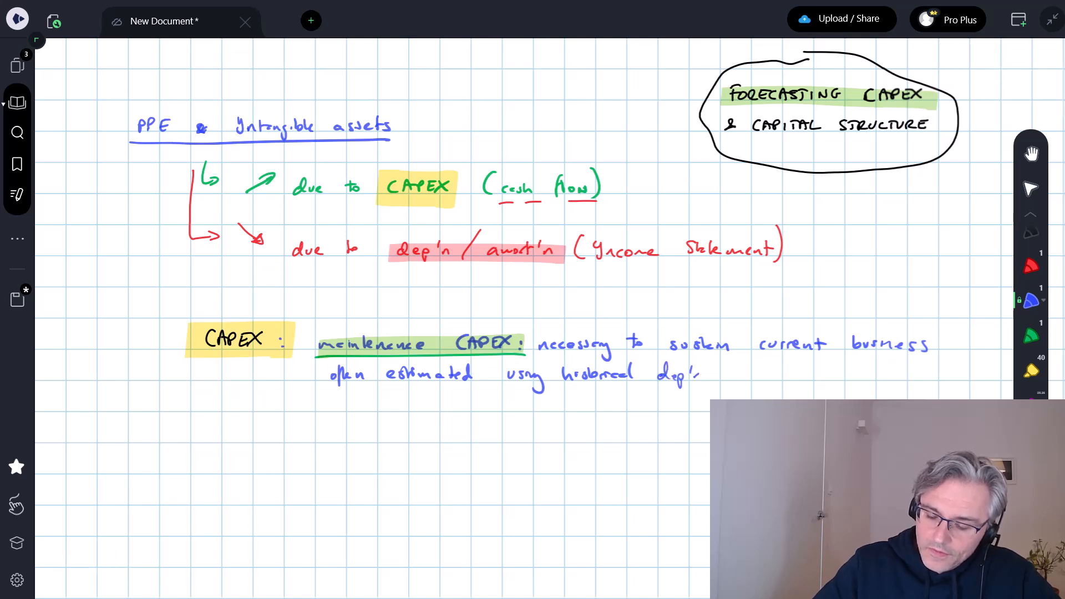
text(/amort'n)
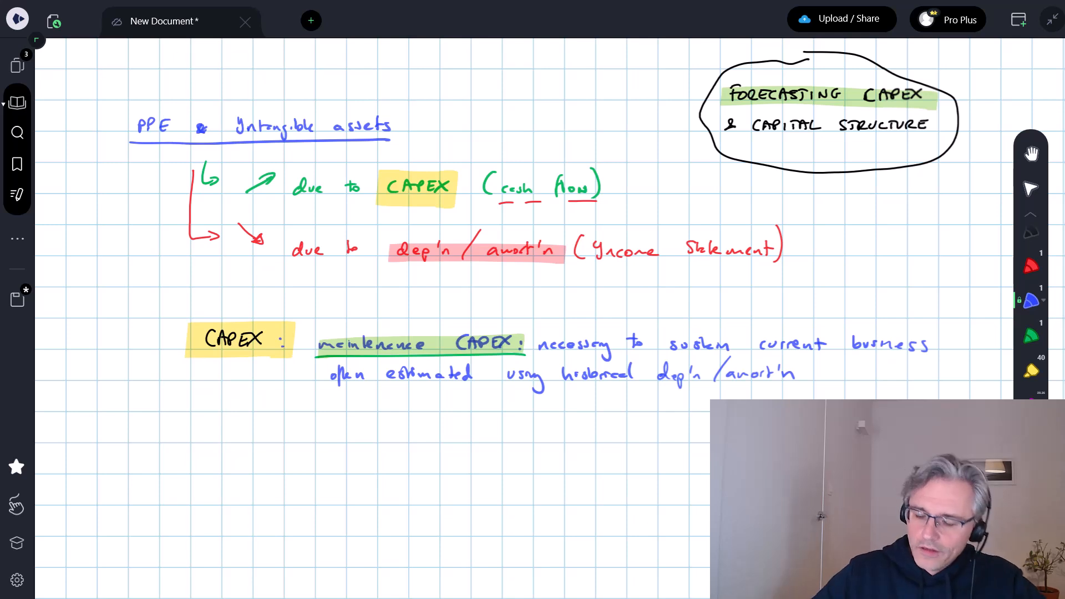
Underline historical dep'n / amort'n, highlight dep'n and amort'n yellow, and add '+ adjustment for'.
drag(560, 386, 635, 381)
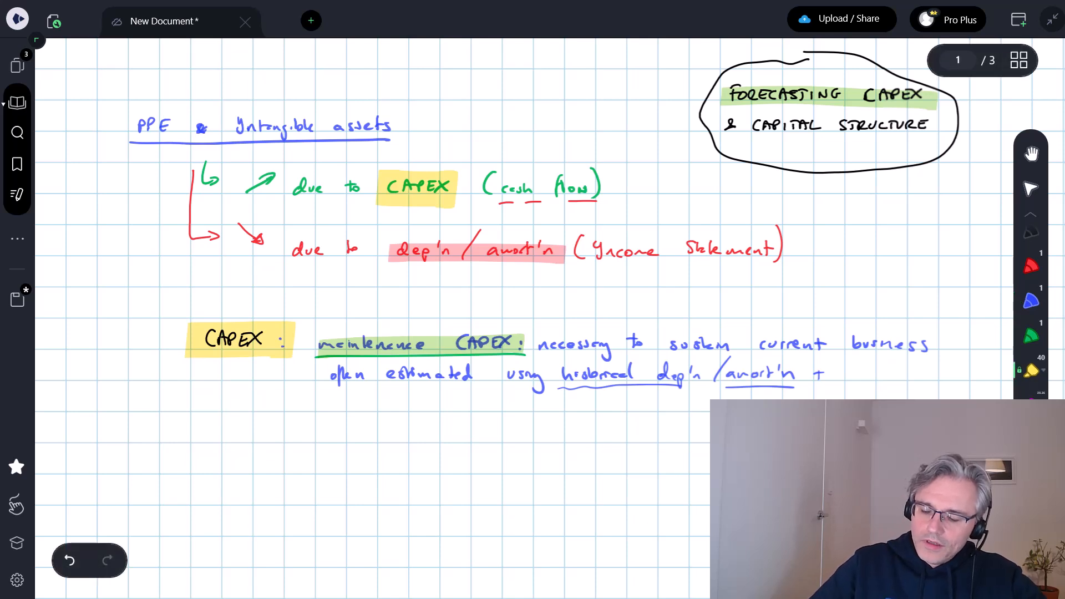
drag(643, 374, 788, 374)
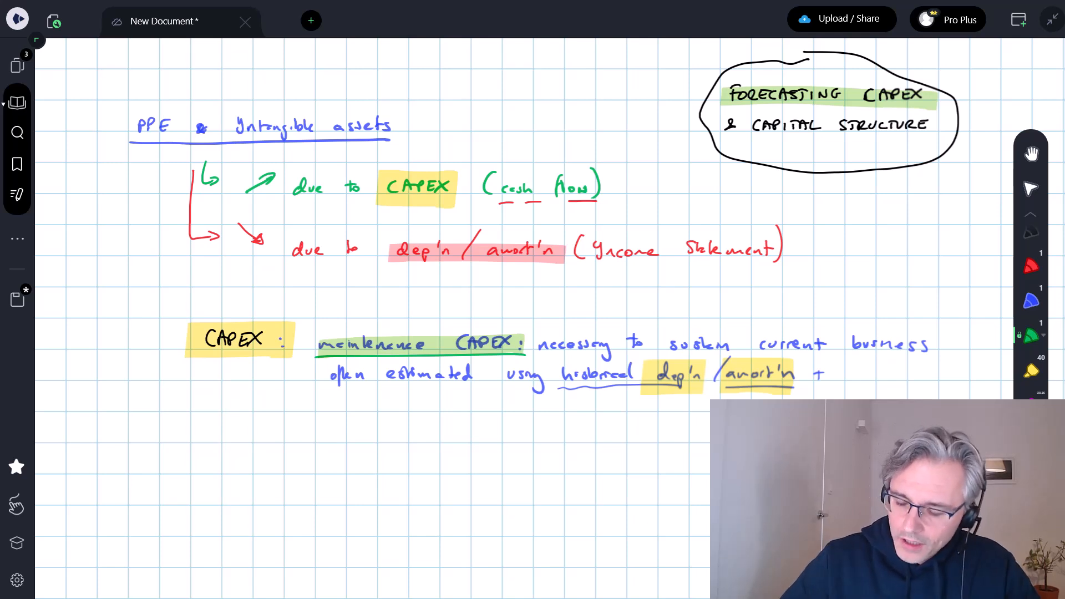
text(adjush)
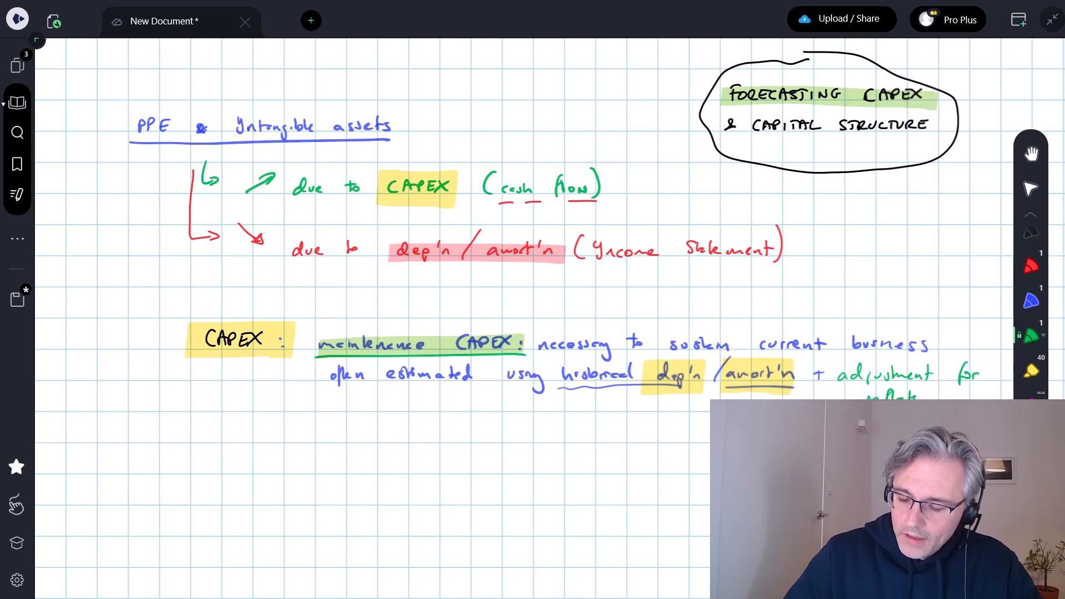
Write a second green bullet 'growth CAPEX:' below the maintenance CAPEX note.
scroll(down, 3)
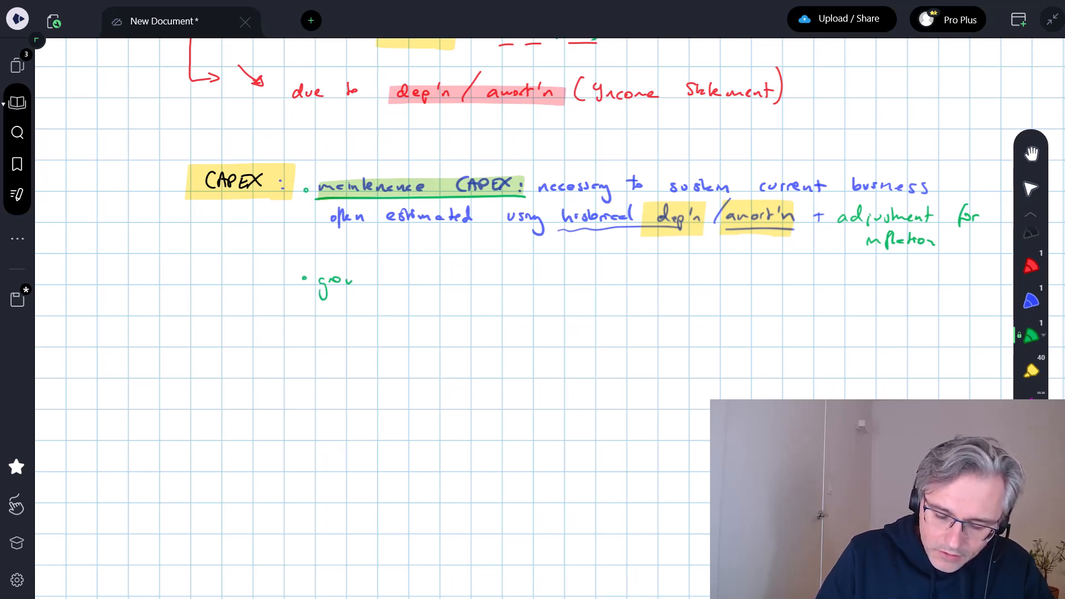
text(gowth CAPEX :)
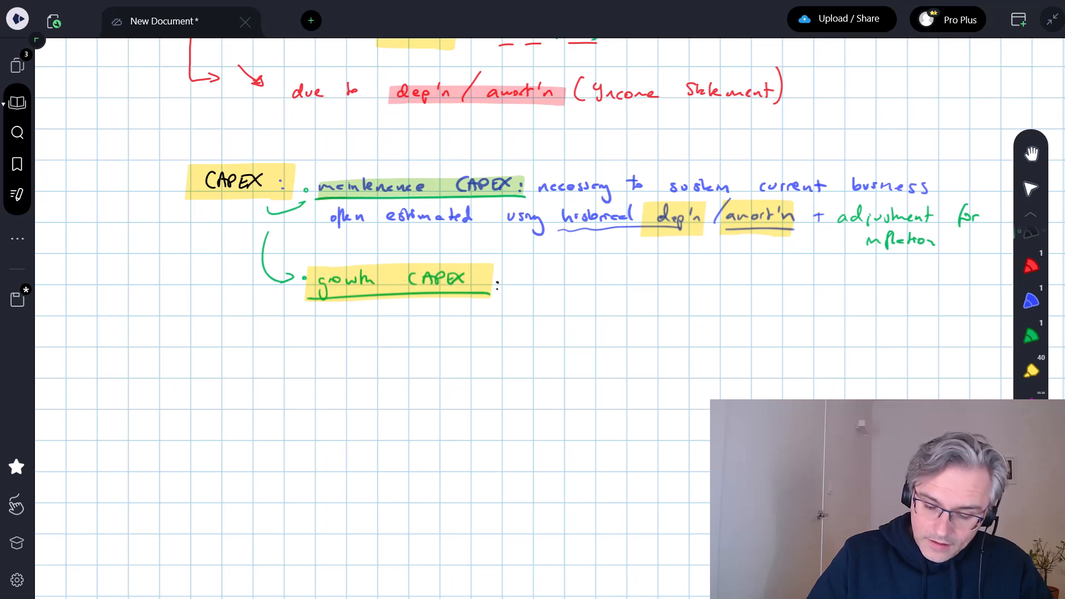
Define growth CAPEX as 'necessary to expand business' in black.
text(neces)
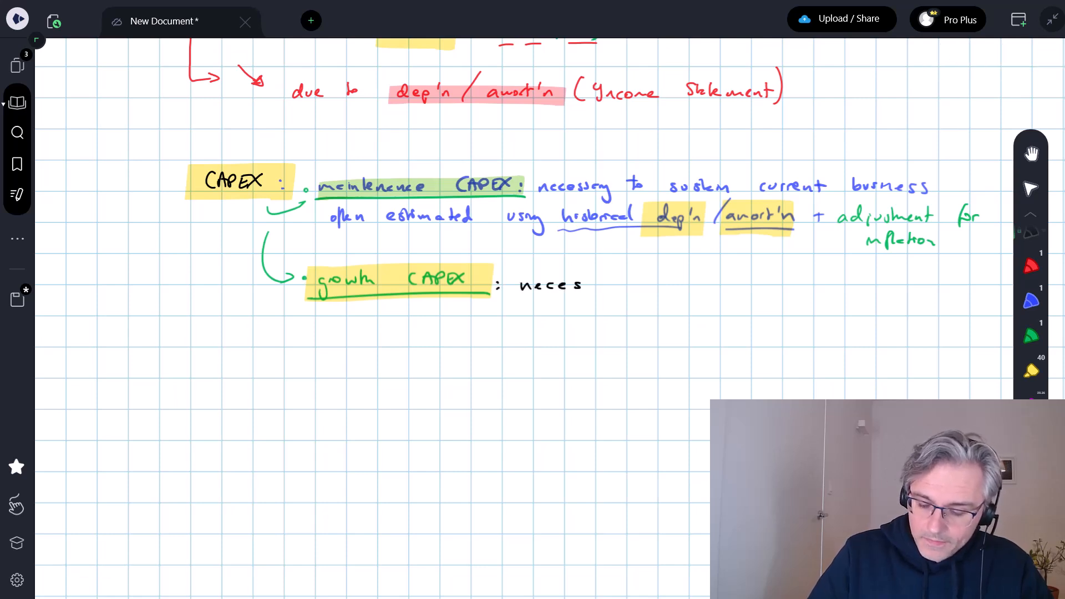
text(ssary to)
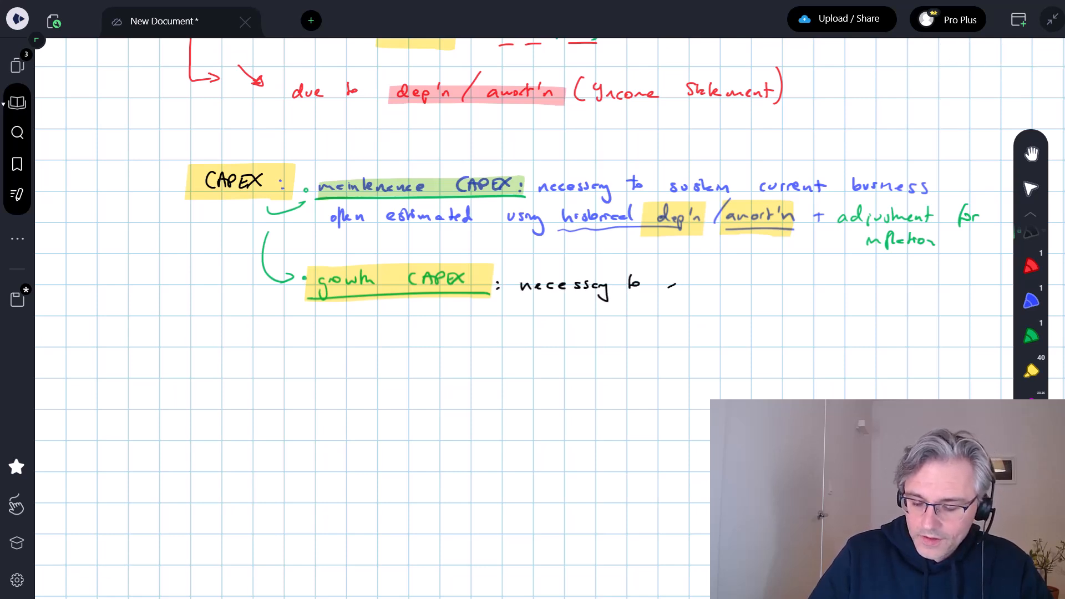
text(exten)
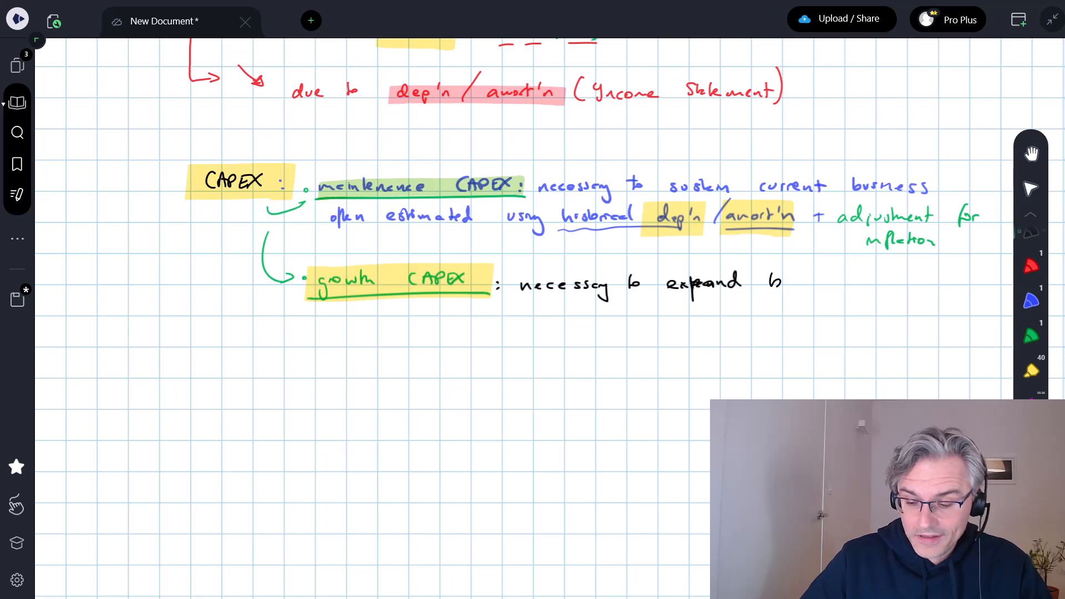
text(business)
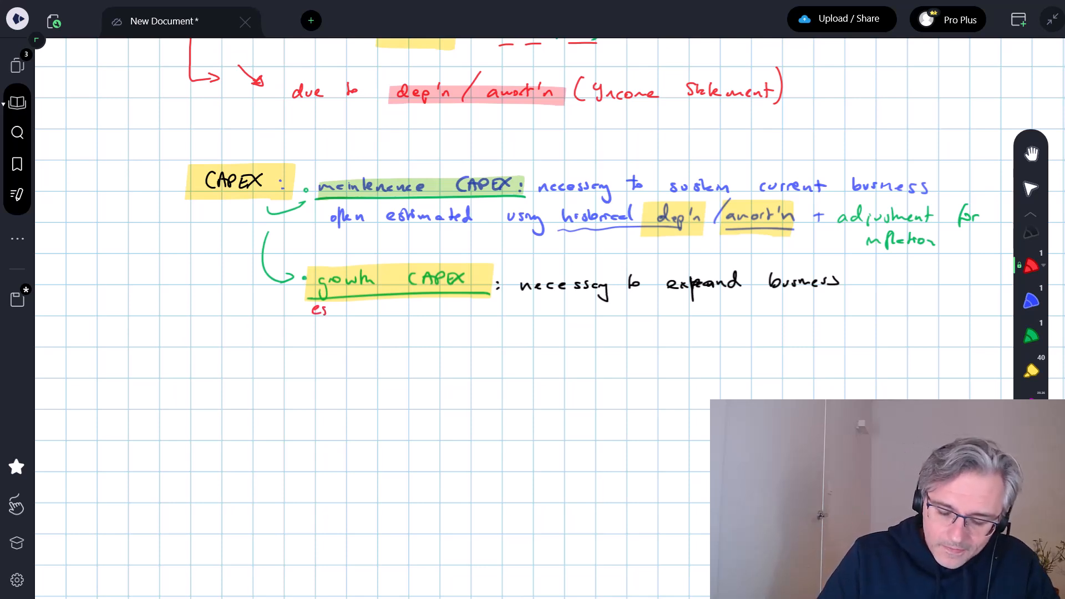
Add the red note 'estimates related mgmt's plans for expansion' beneath it.
text(estimates)
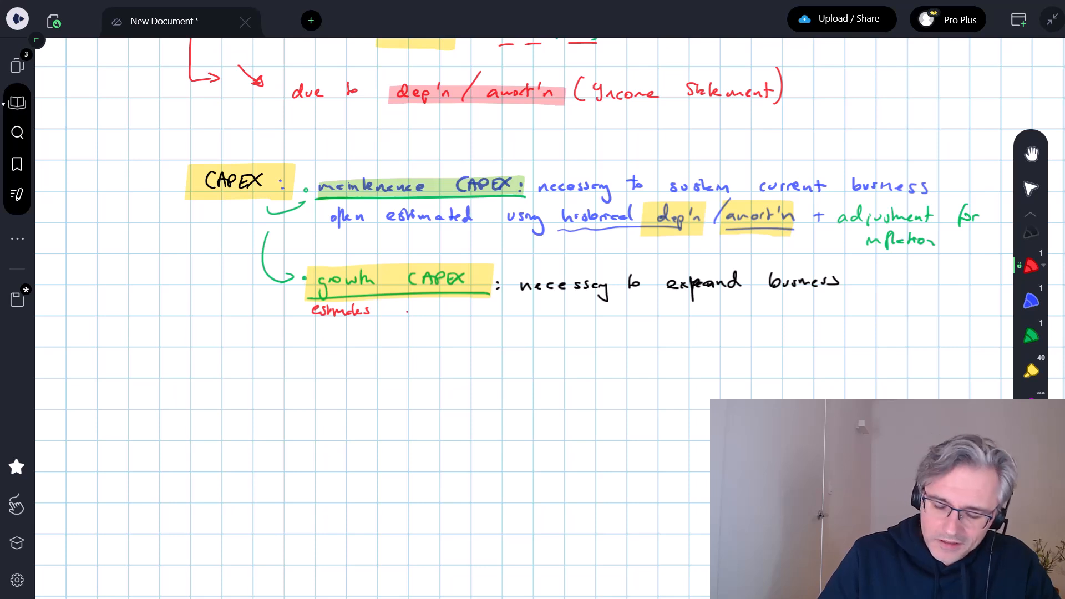
text(related mgnt)
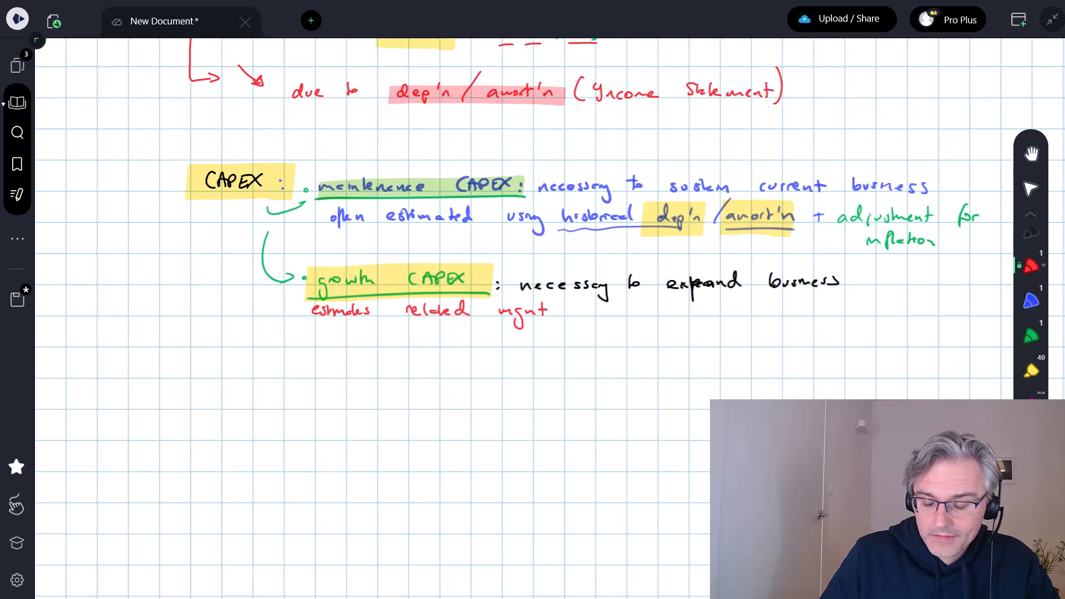
text('s plans for expansi)
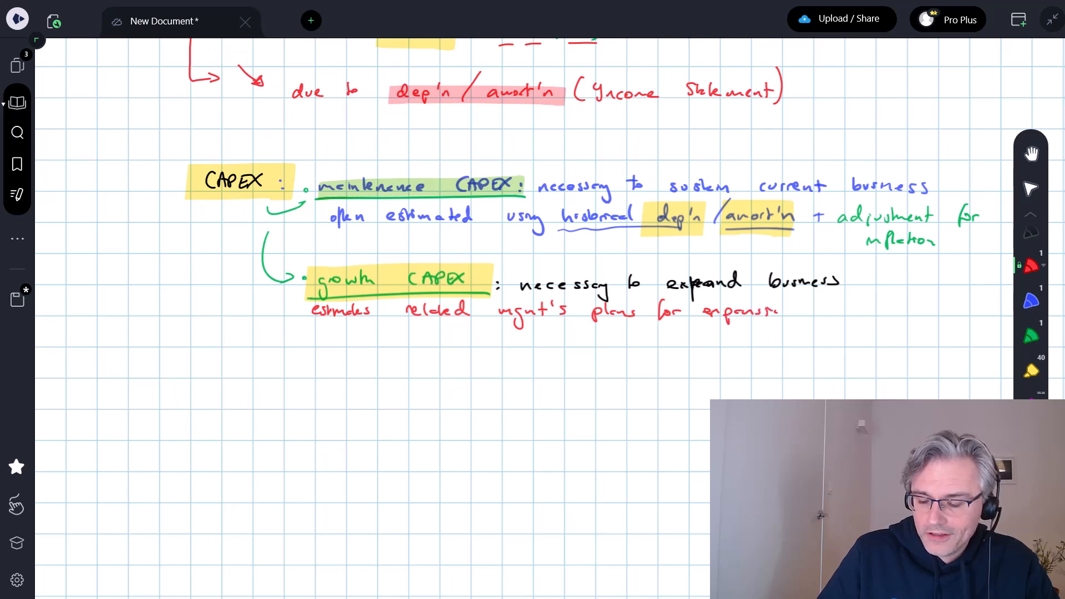
click(761, 311)
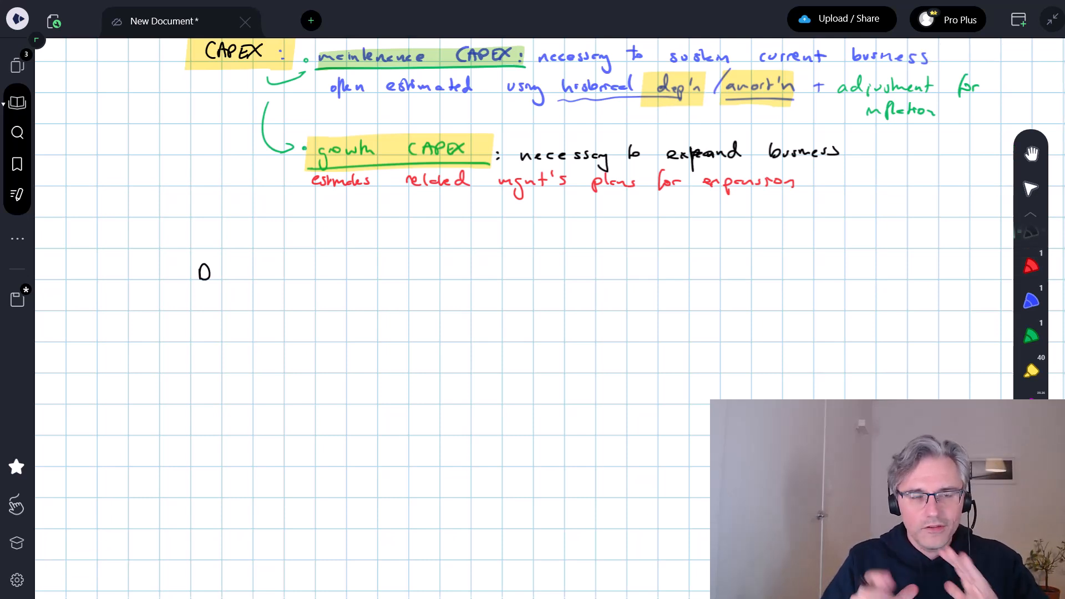
Write the 'Depreciation / amortisation' heading and the blue note 'forecasts based on balance sheet amounts'.
text(epreciation /)
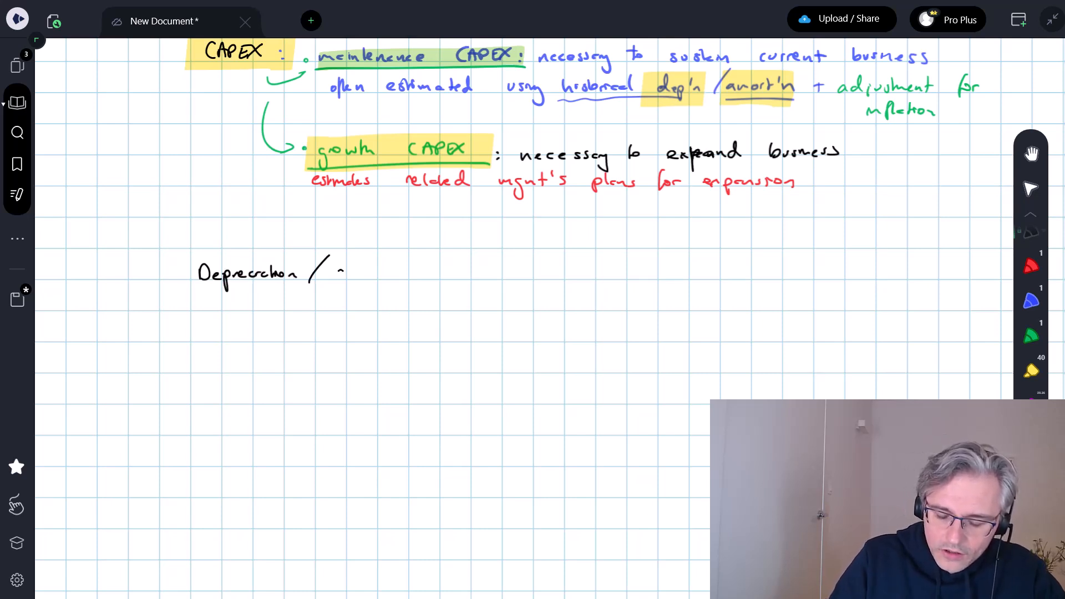
text(amorts)
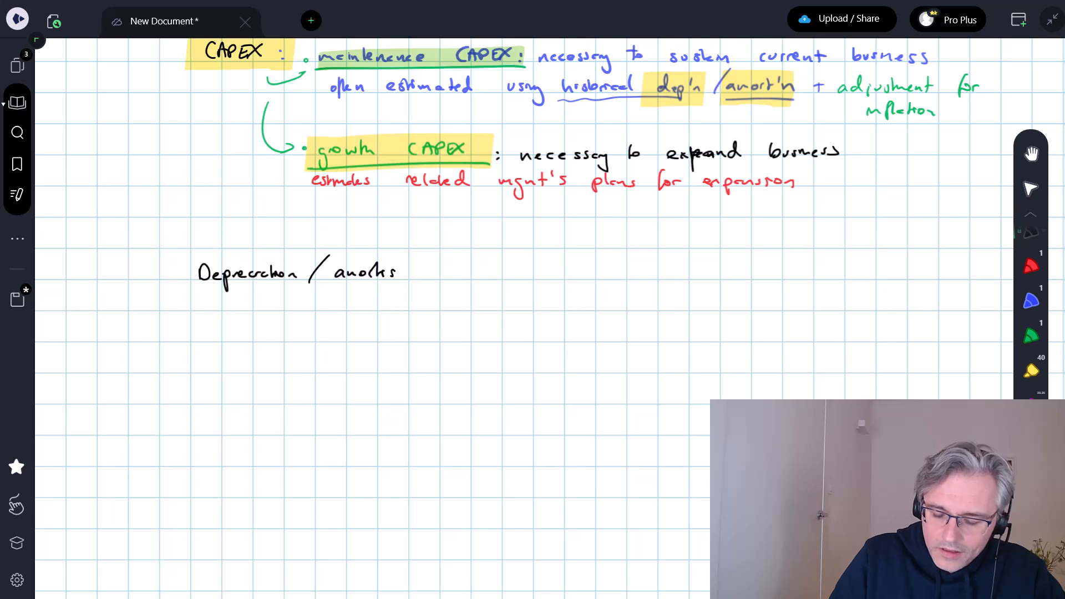
text(sation : forecasts based)
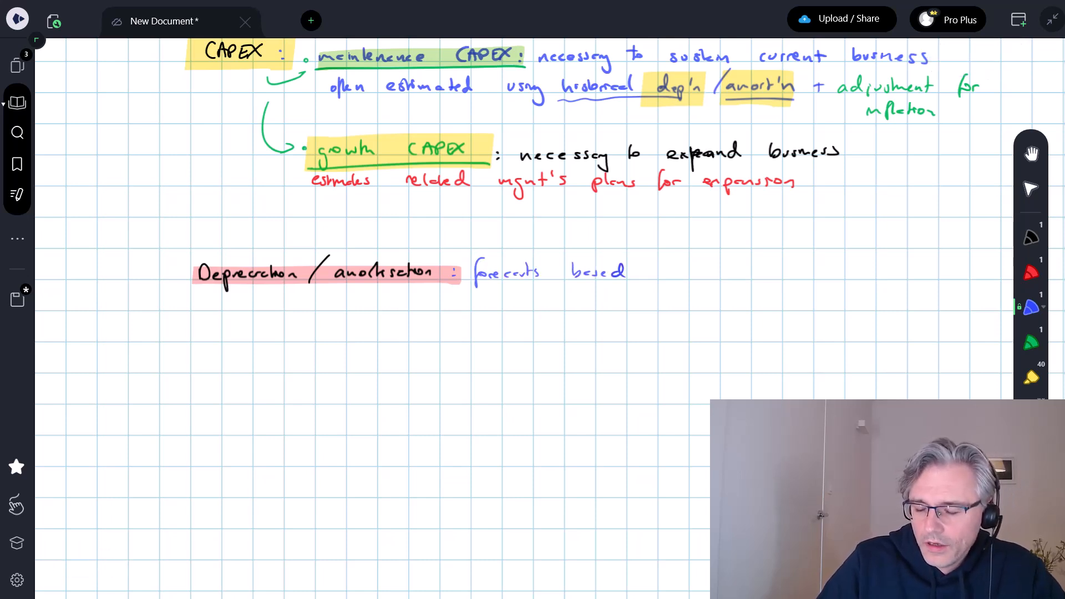
text(on balance)
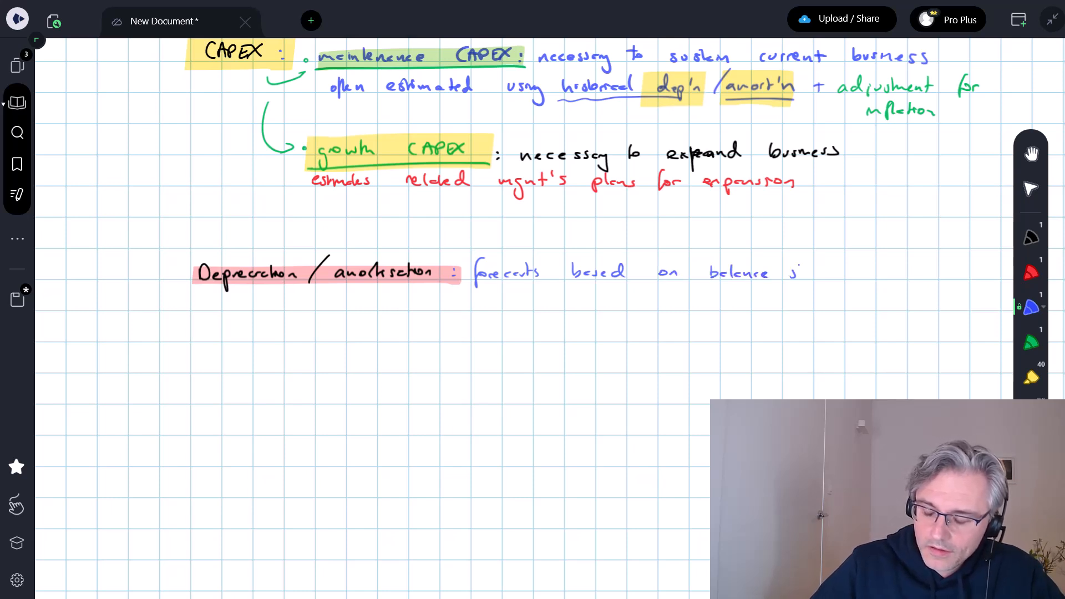
text(sheet amounts)
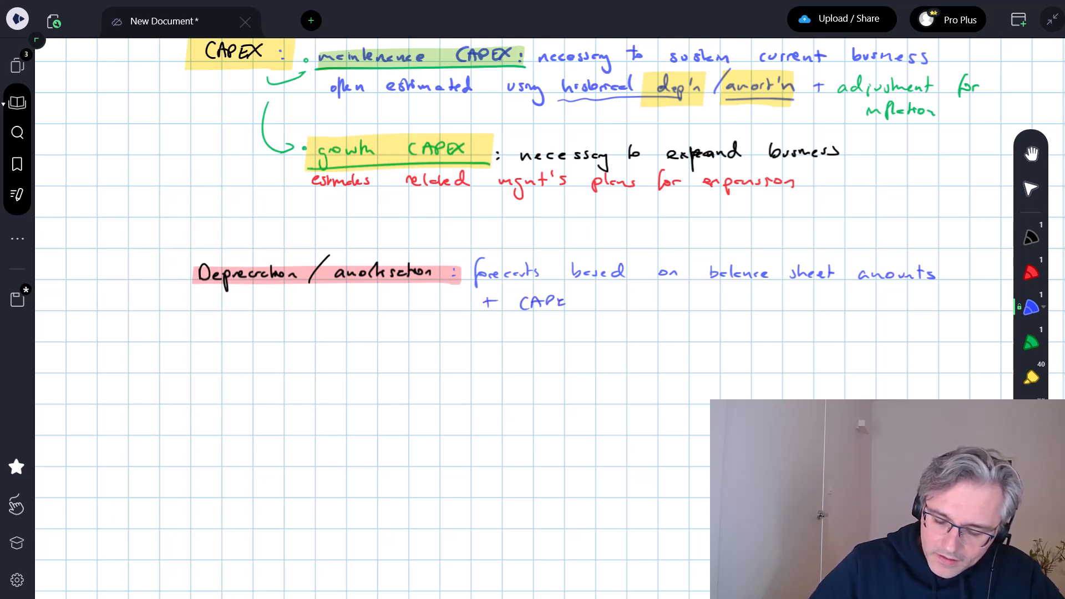
Draw an arrow from CAPEX to the forecast, add '+ CAPEX + useful lives', and underline 'useful lives'.
drag(224, 89, 522, 326)
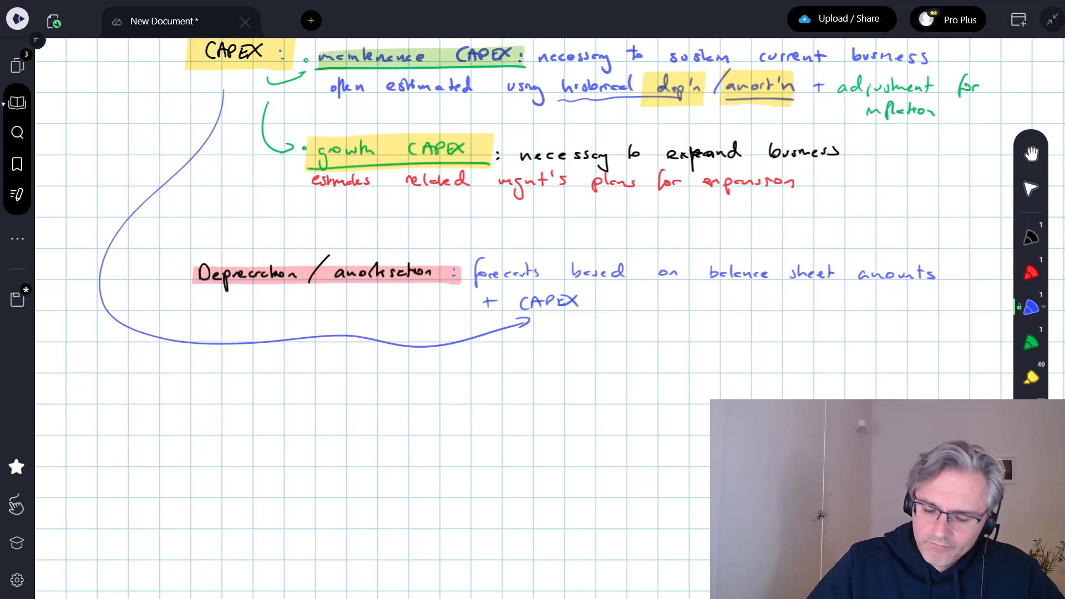
text(+ U)
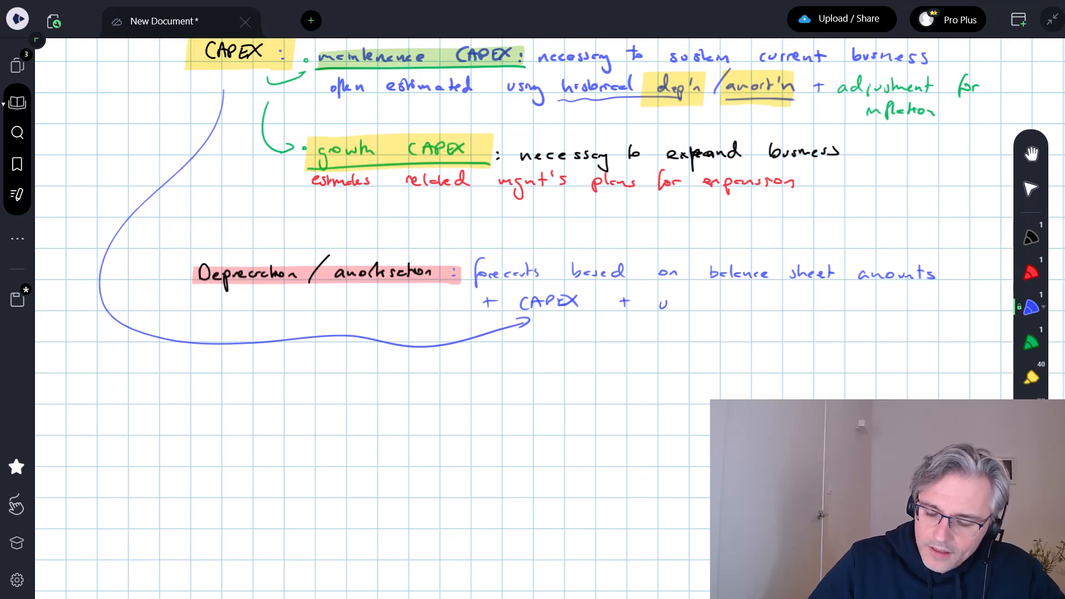
text(useful l.)
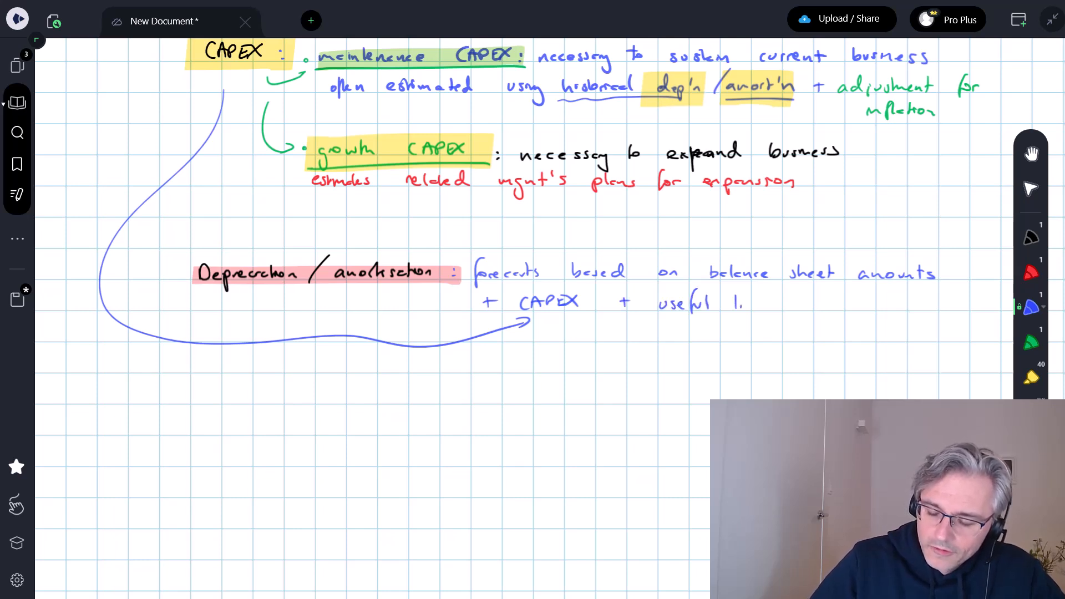
text(lives)
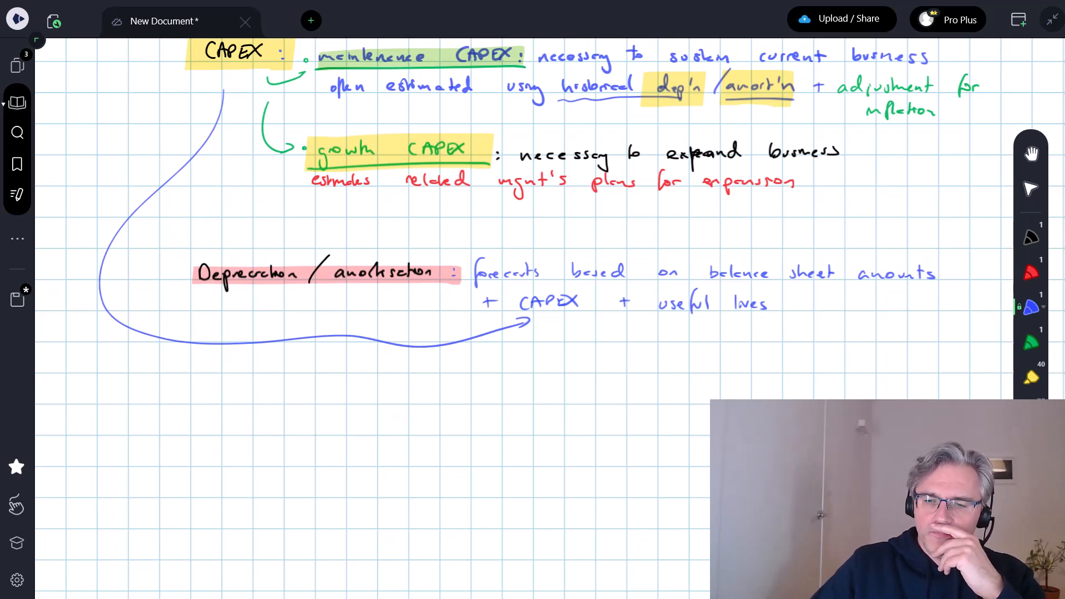
drag(655, 319, 778, 319)
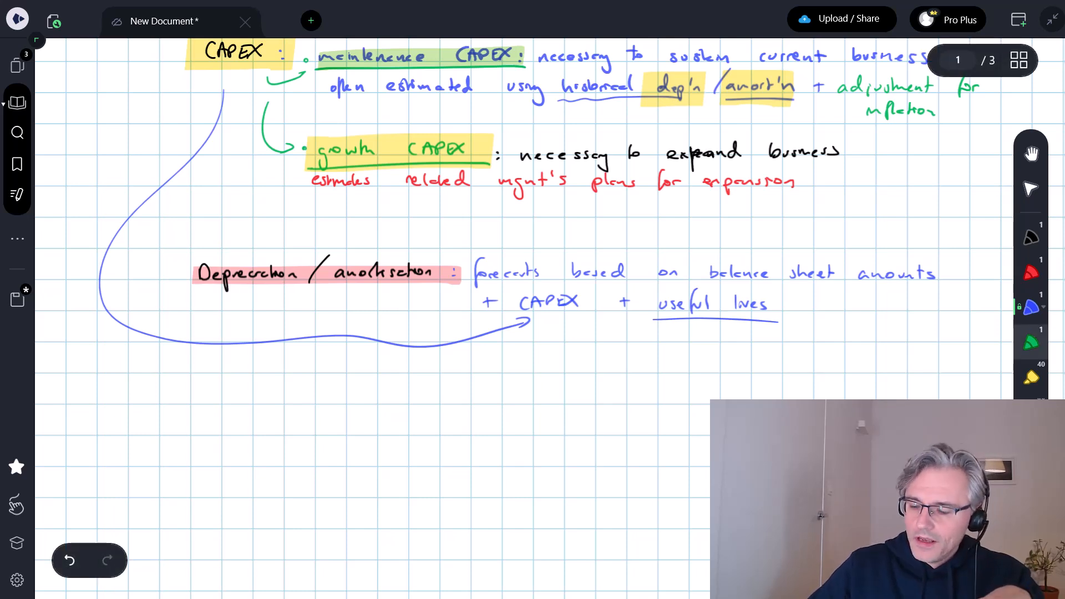
Write the green note 'approximation: Gross assets / annual dep'n / amort'n expense' under useful lives.
drag(679, 340, 692, 333)
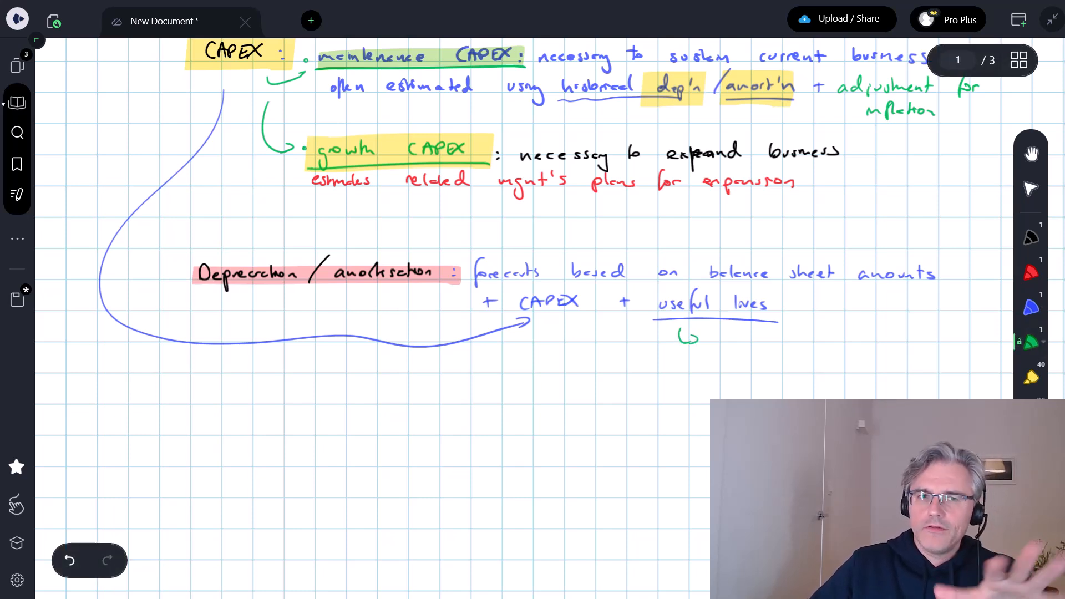
drag(707, 339, 737, 339)
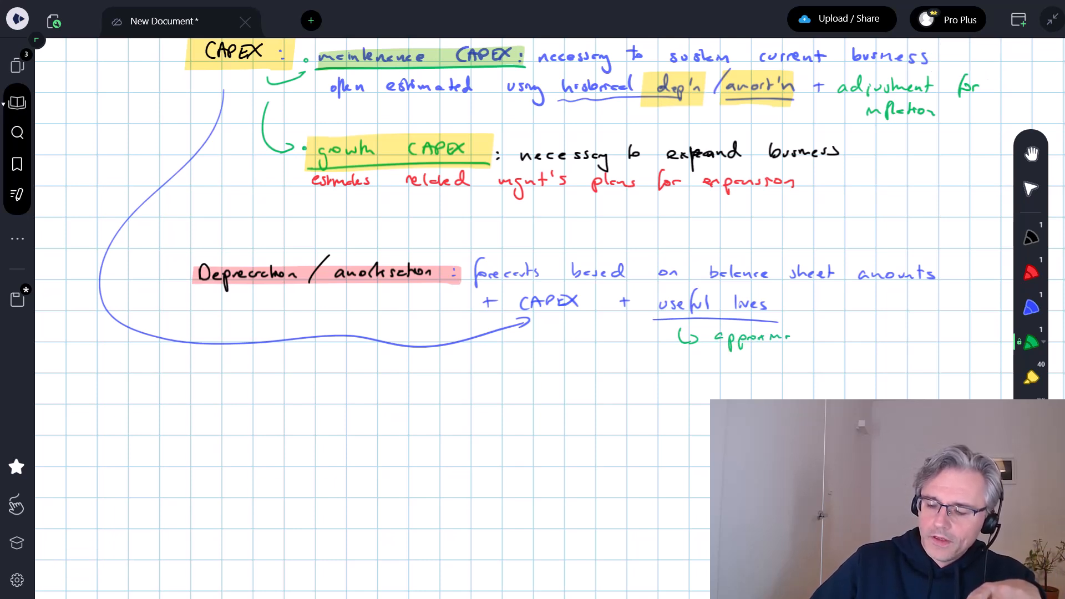
text(approximation: ()
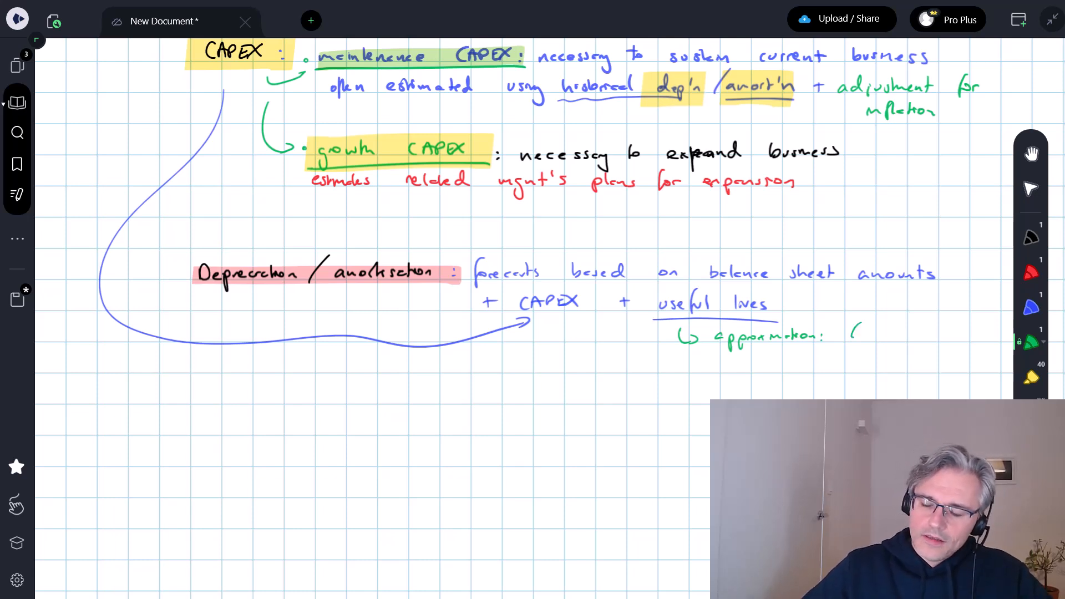
text(Goes a)
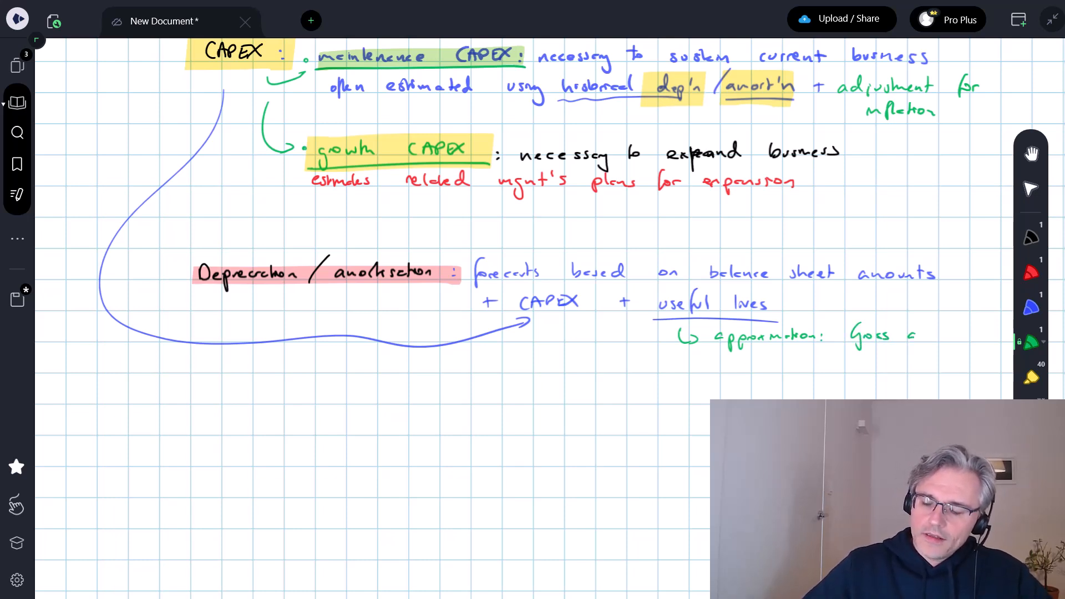
text(assets)
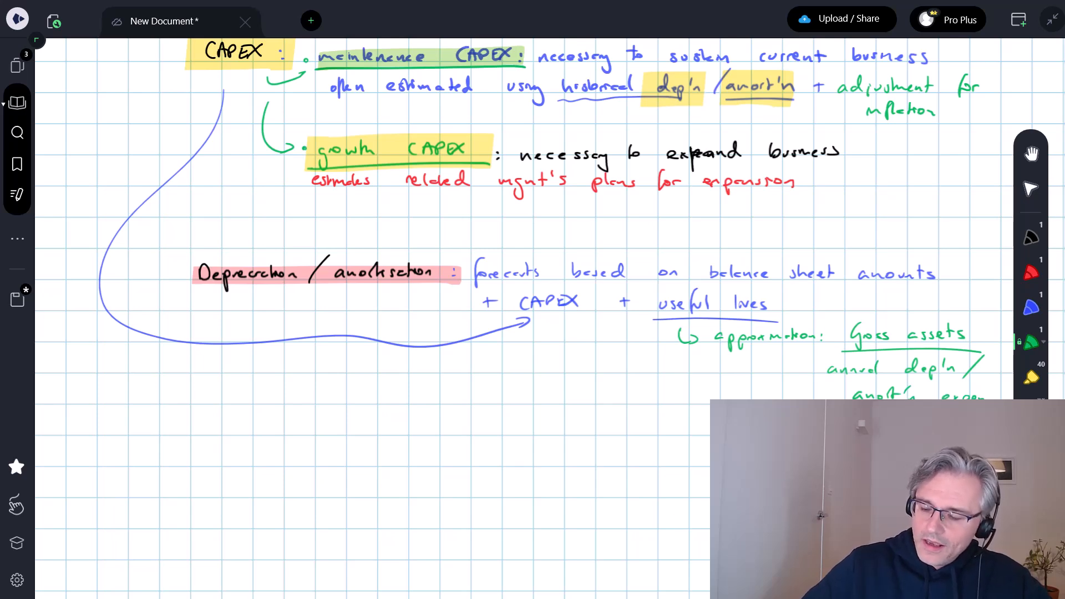
scroll(down, 3)
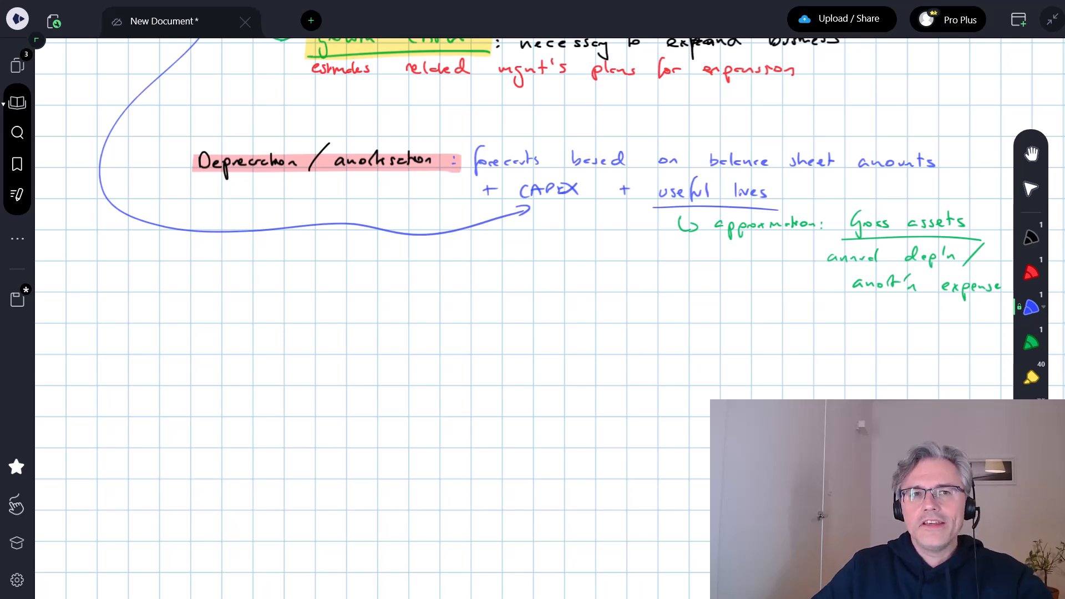
mouse_move(996, 371)
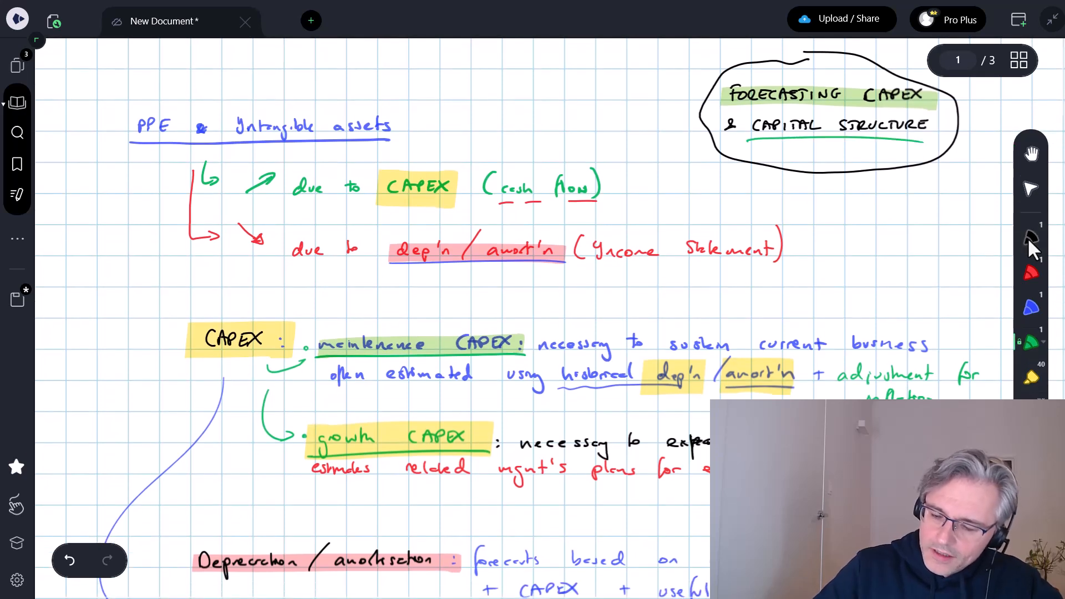
Add a separator line and the heading 'Forecasts of capital structure', highlighted in cyan.
scroll(down, 3)
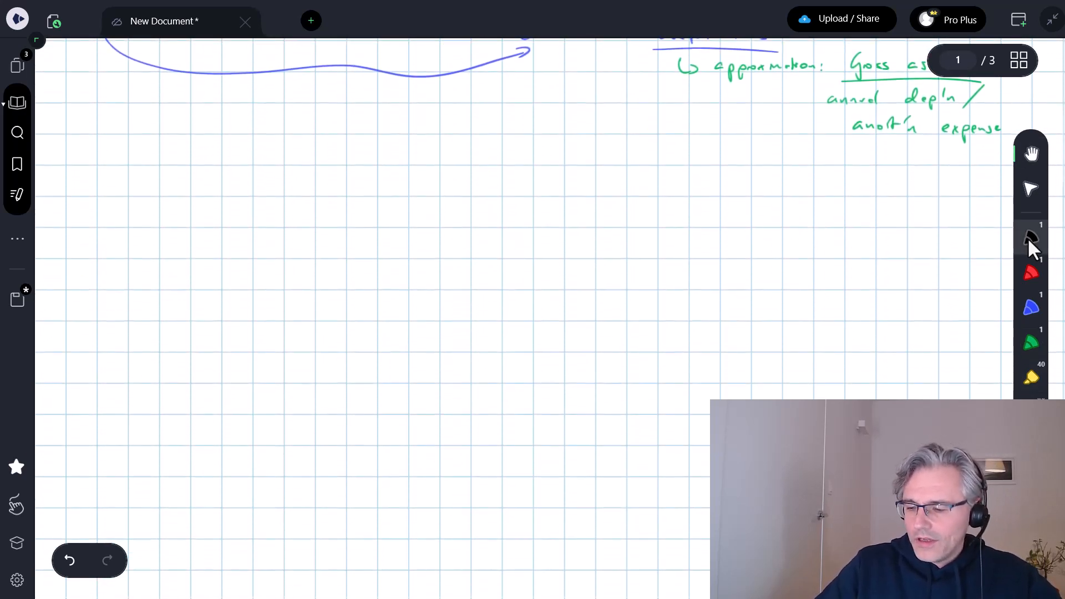
drag(141, 103, 220, 101)
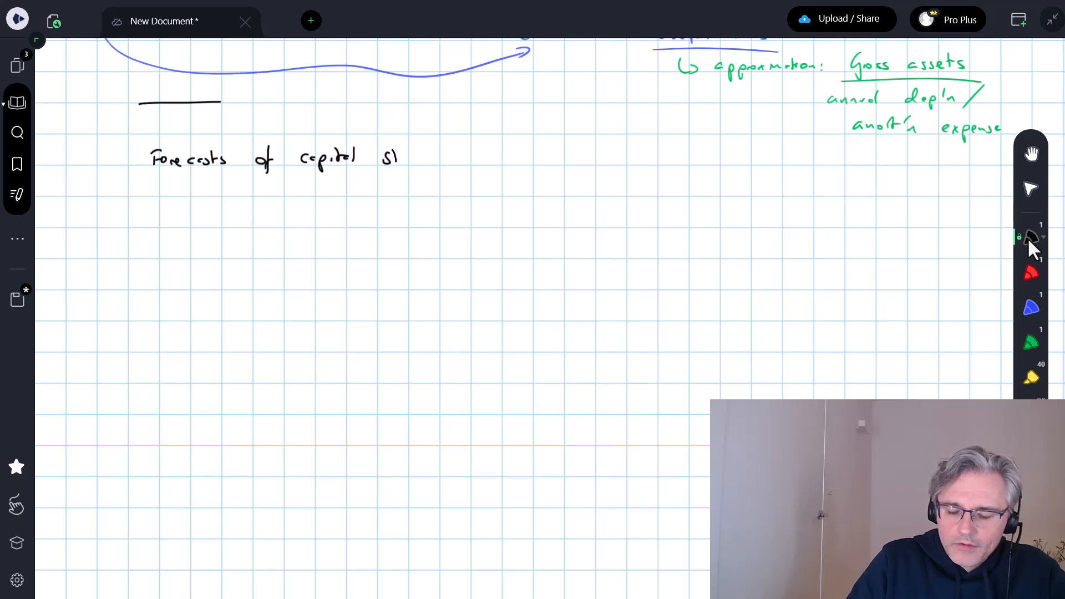
text(structure)
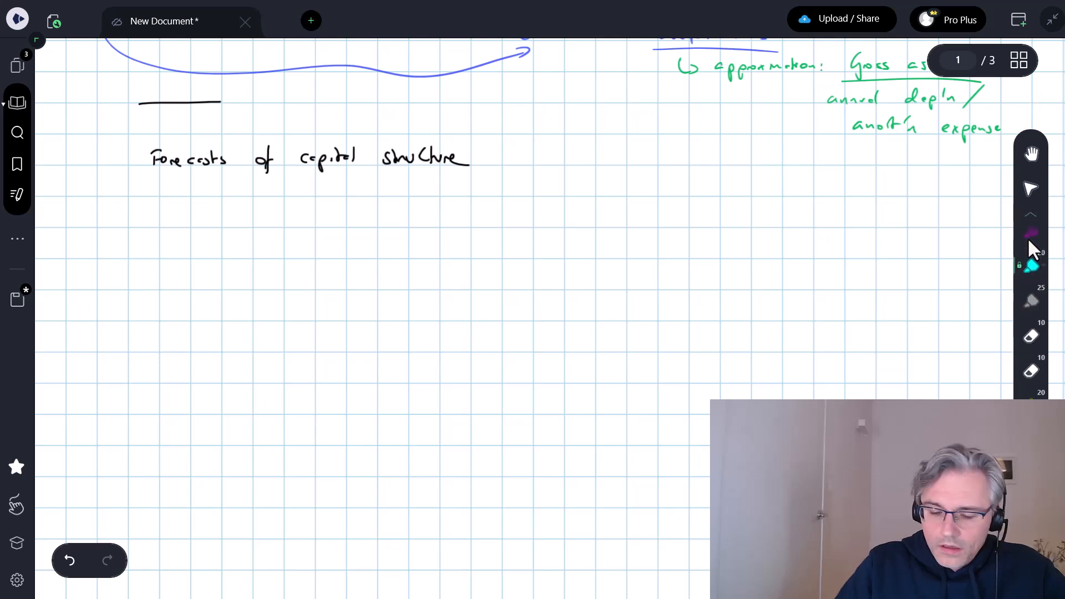
drag(140, 159, 506, 159)
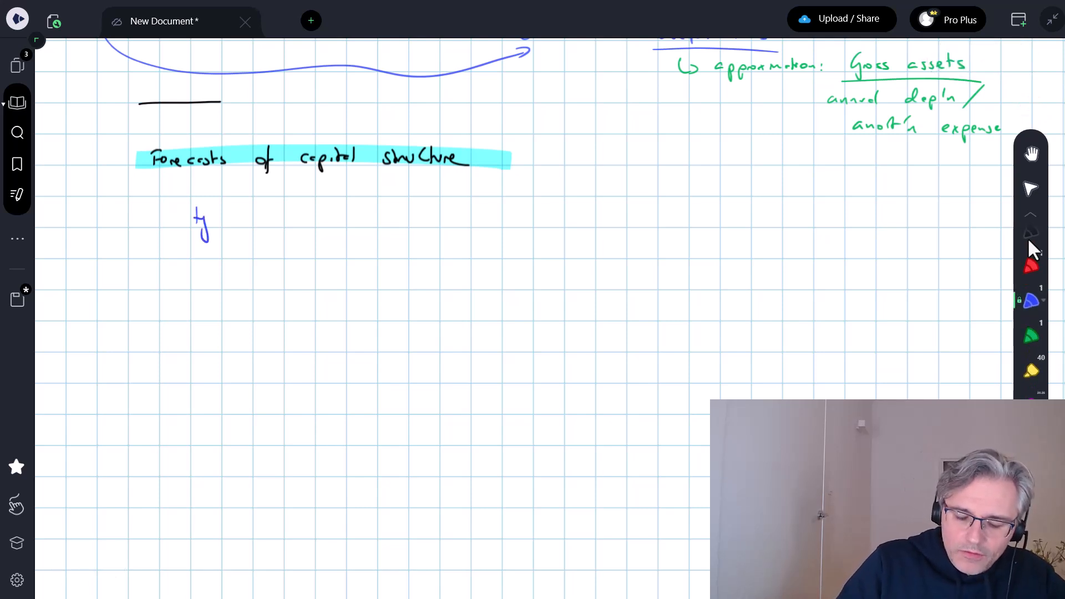
Handwrite in blue 'typical forecast objects: leverage ratios (e.g. debt/equity, debt/EBITDA)'.
drag(193, 221, 307, 221)
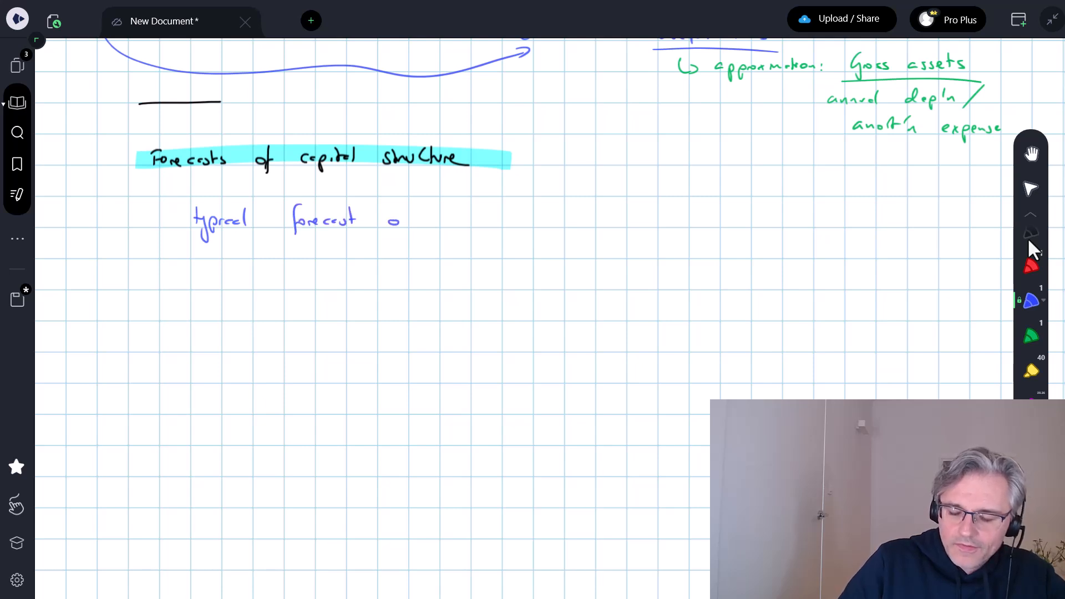
text(objects:)
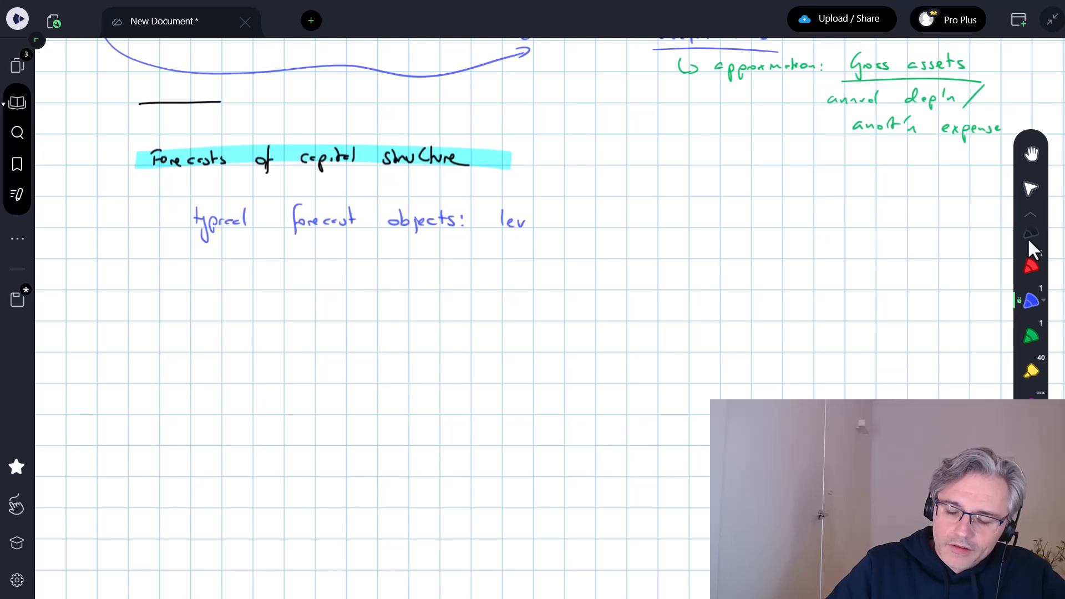
text(leverage ra)
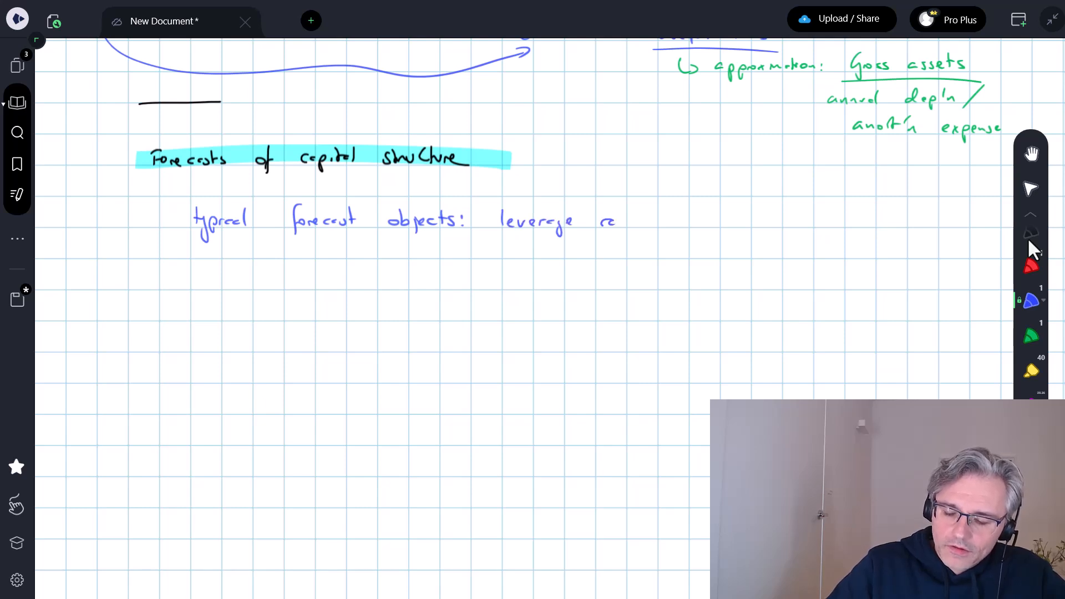
text(ratios (e.g. debt/equity,)
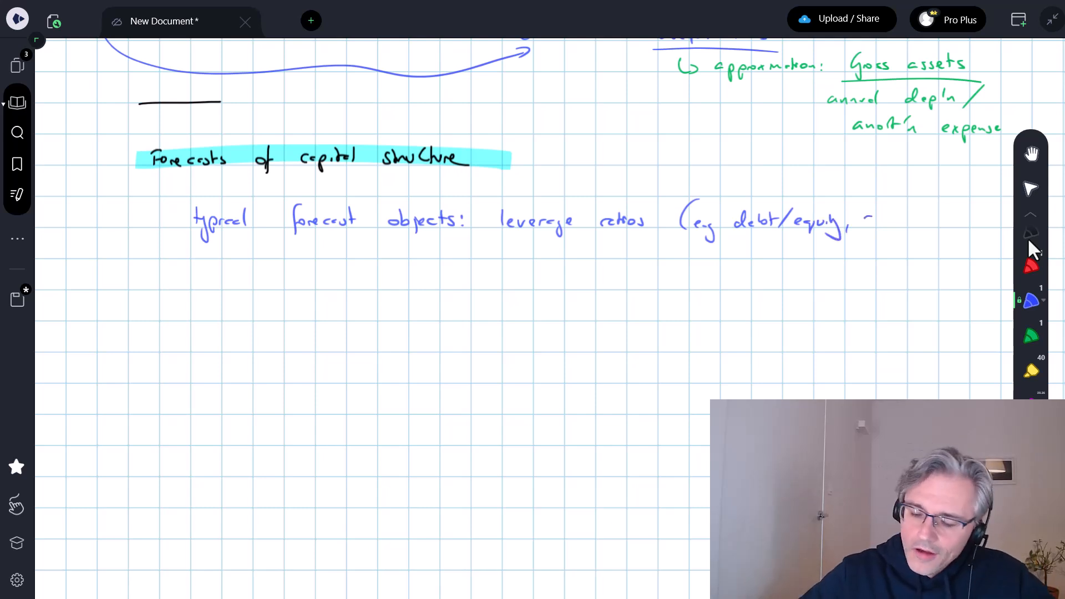
text(debt/c)
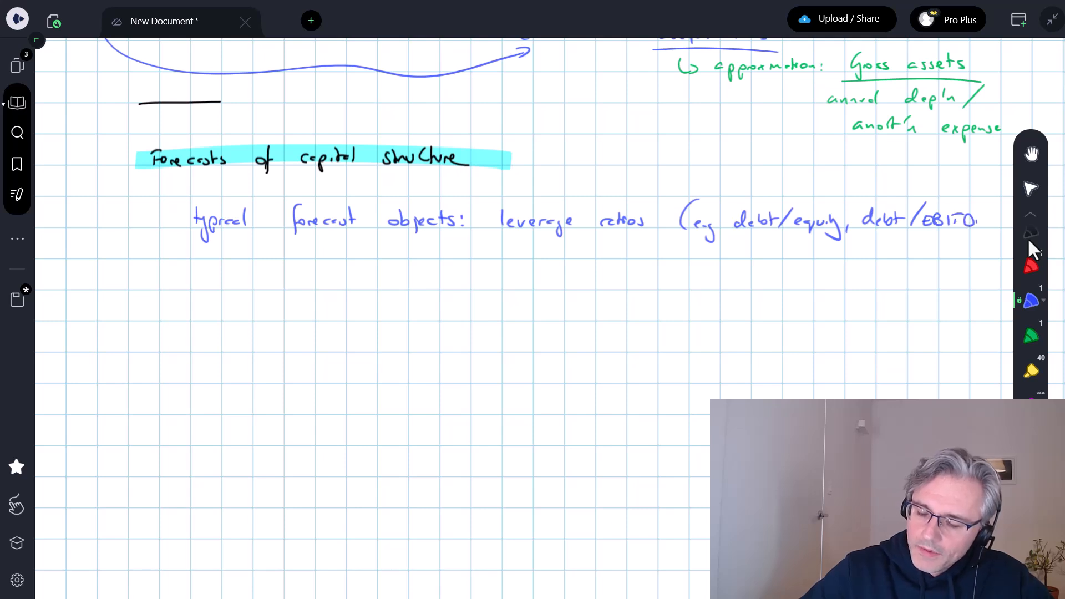
click(1031, 302)
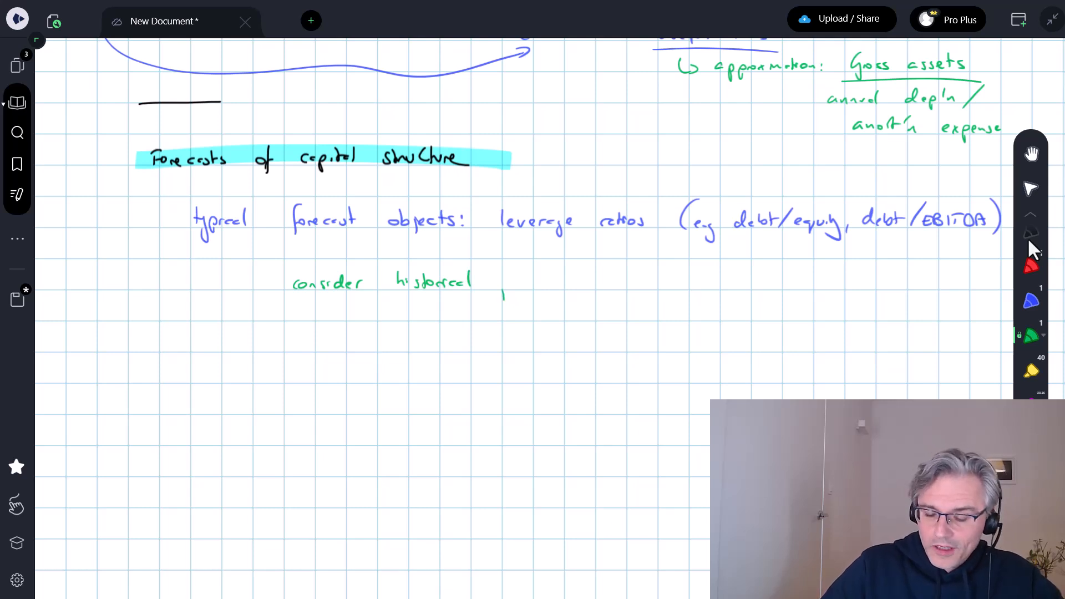
Write in green 'consider historical practice, mgmt's financial strategy'.
drag(499, 282, 564, 282)
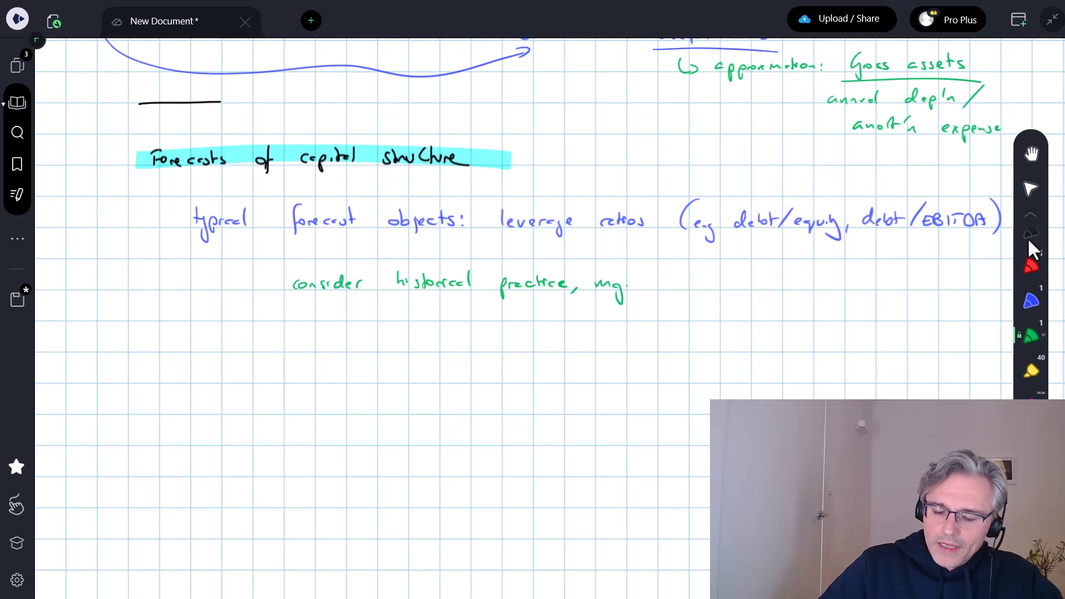
text(mgmt's financial strategy)
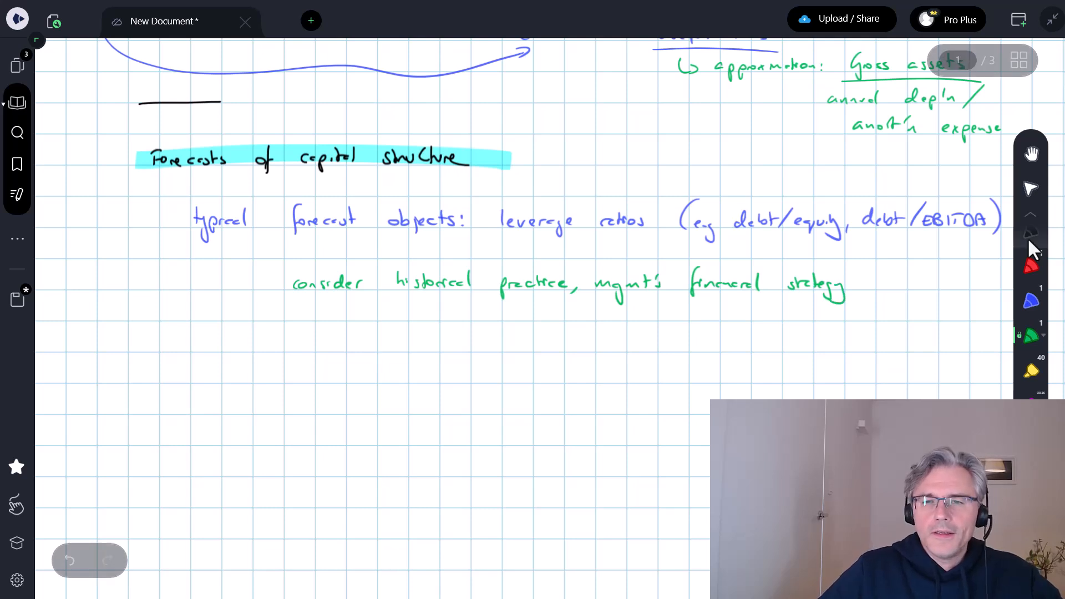
Brace beneath the strategy note and add 'target capital structure, covenant'.
drag(591, 313, 819, 313)
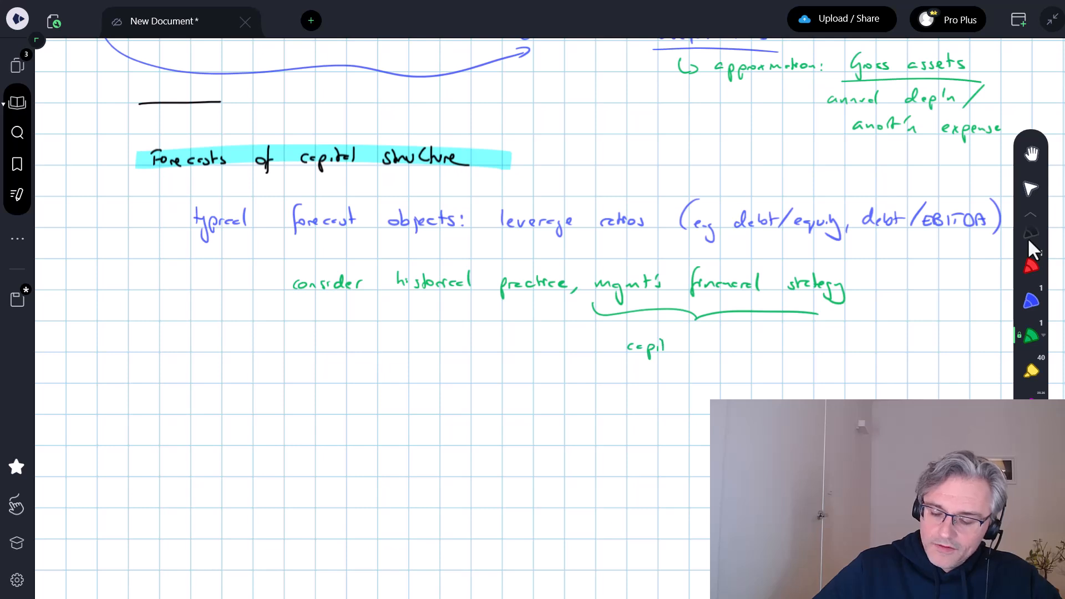
text(tal)
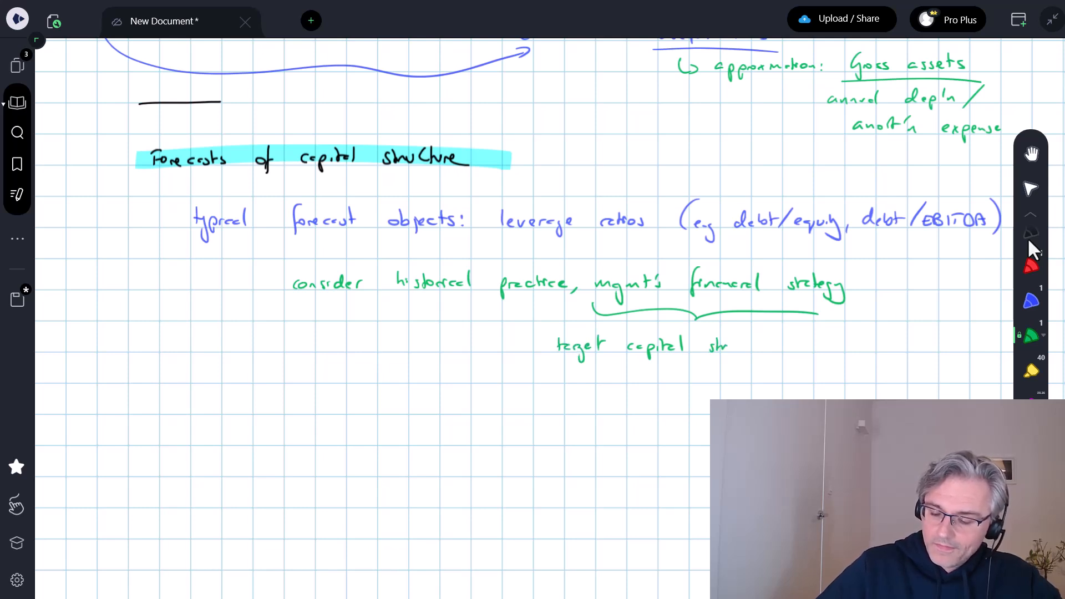
text(structure,)
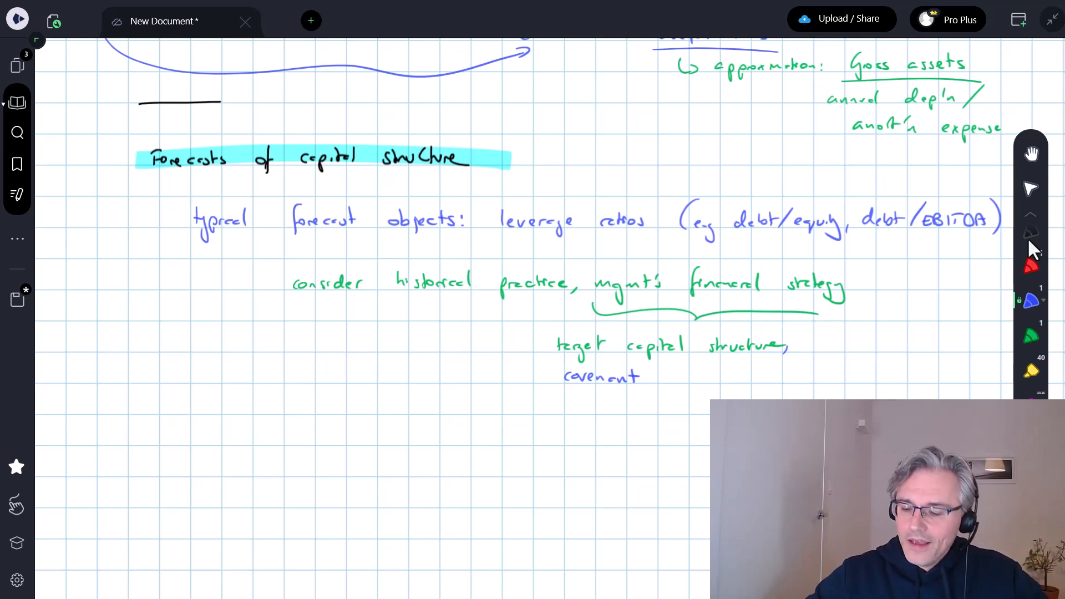
click(868, 281)
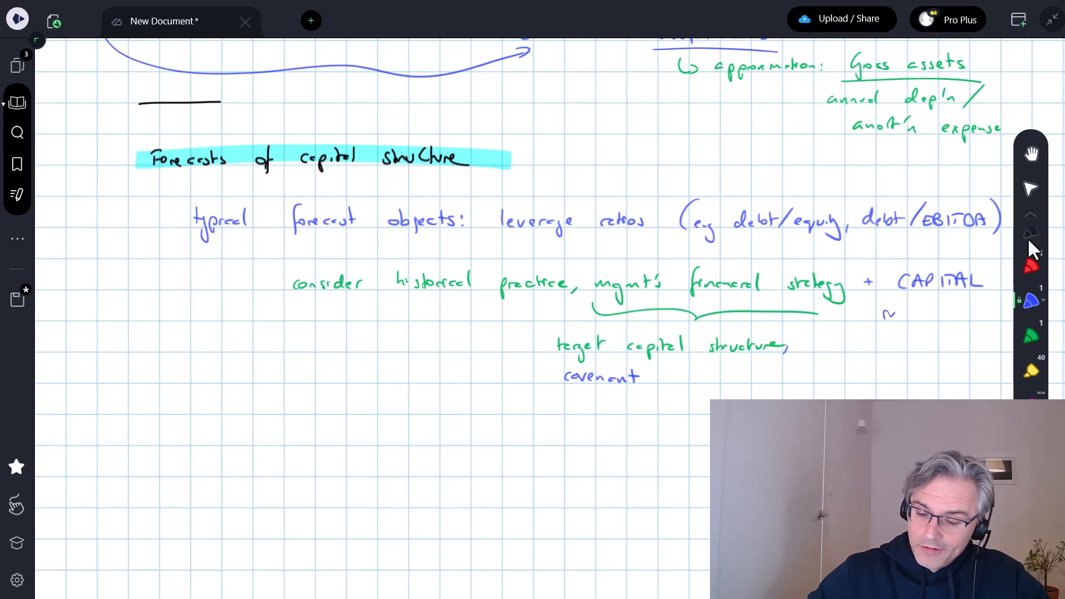
Add 'requirements resulting from CAPEX forecasts' in green, with 'CAPEX forecasts' underlined and highlighted yellow.
text(requirements)
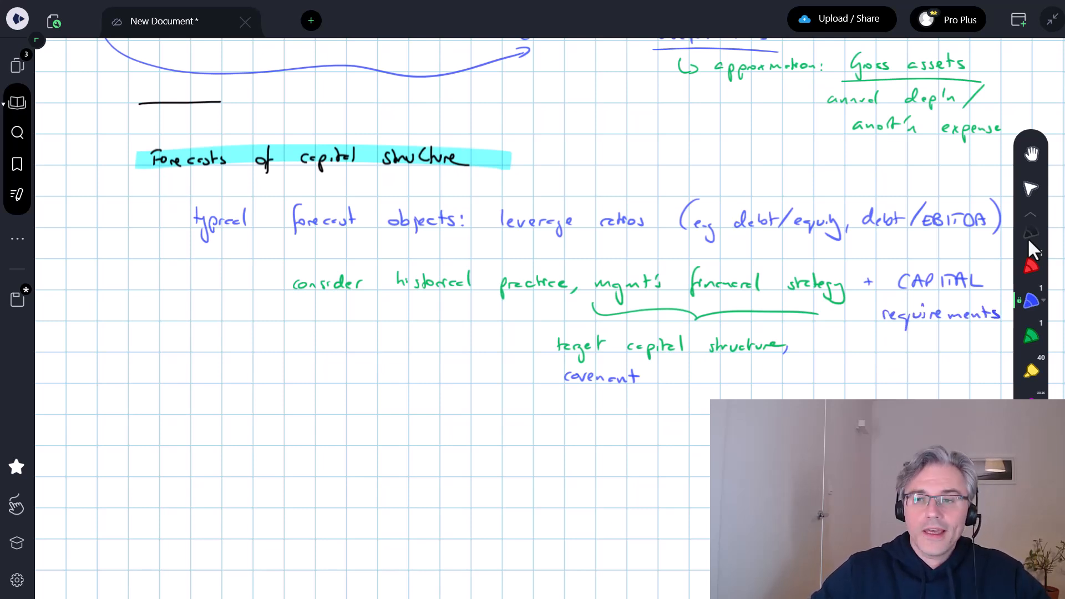
text(re)
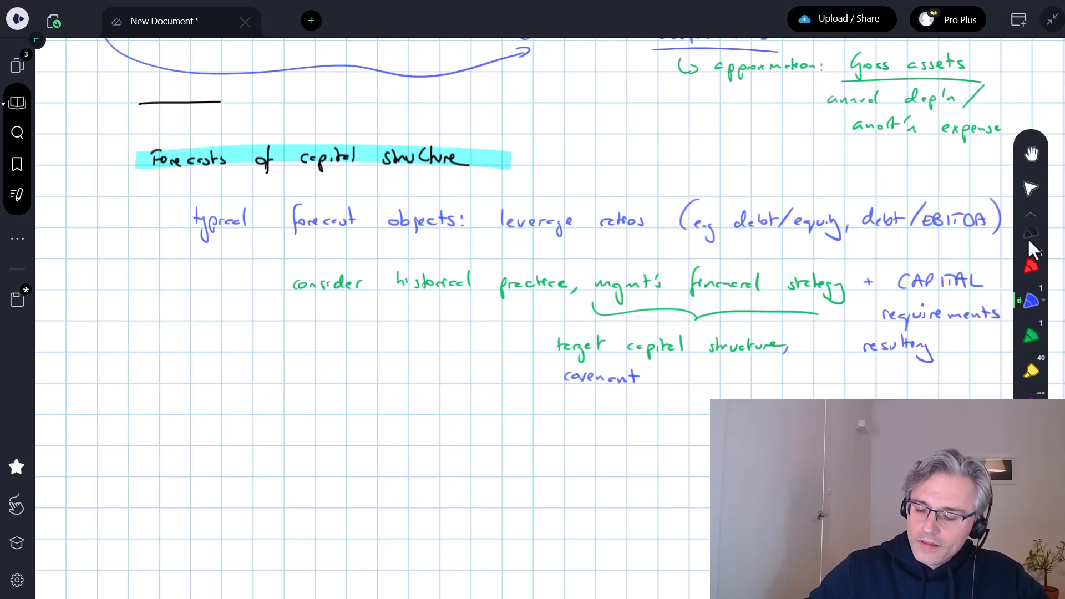
text(from)
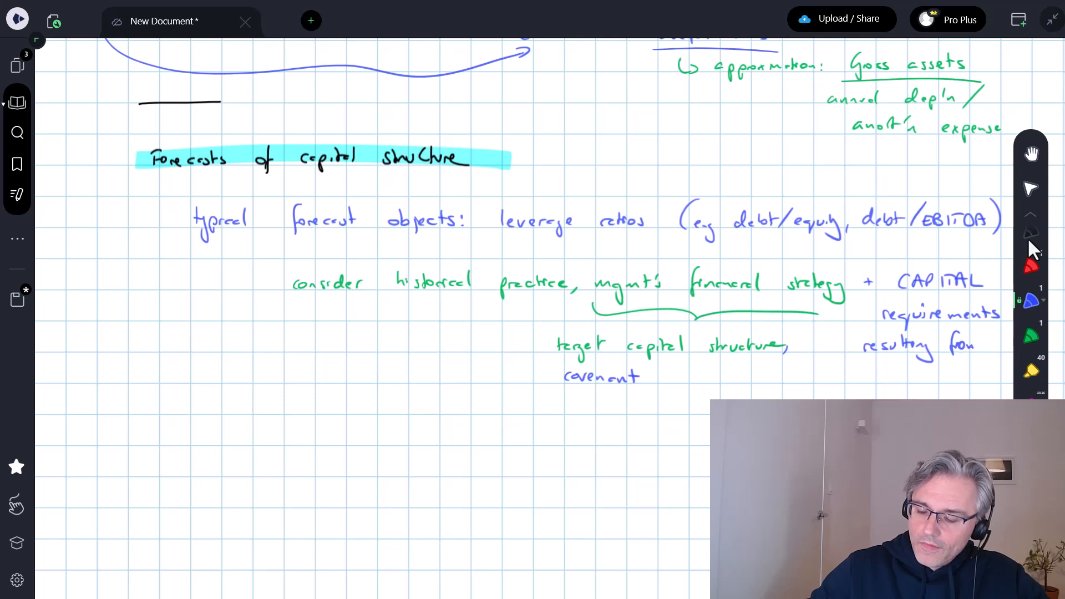
text(CA)
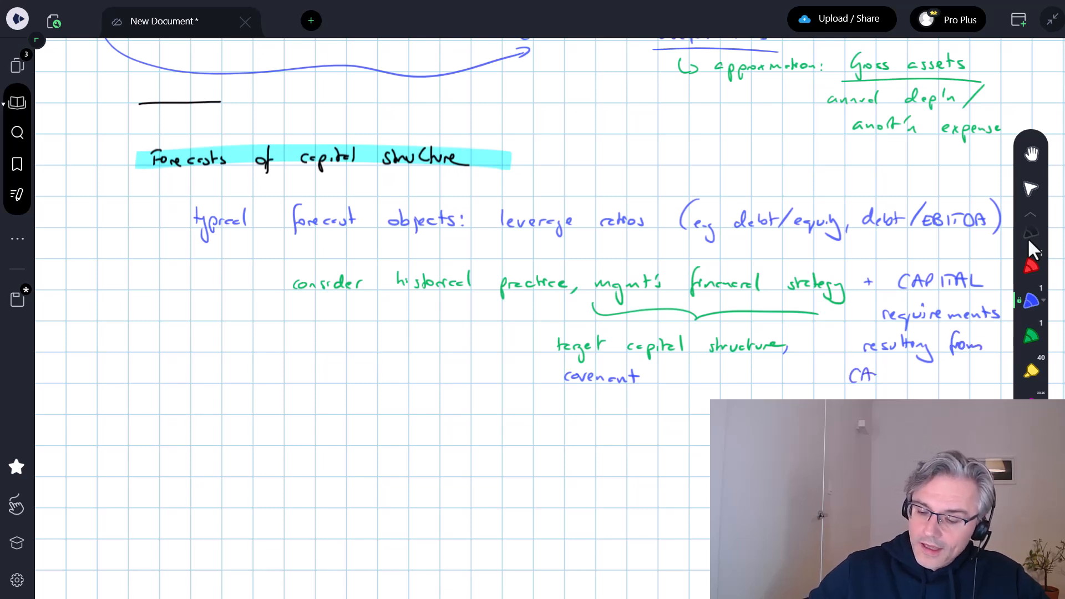
scroll(down, 3)
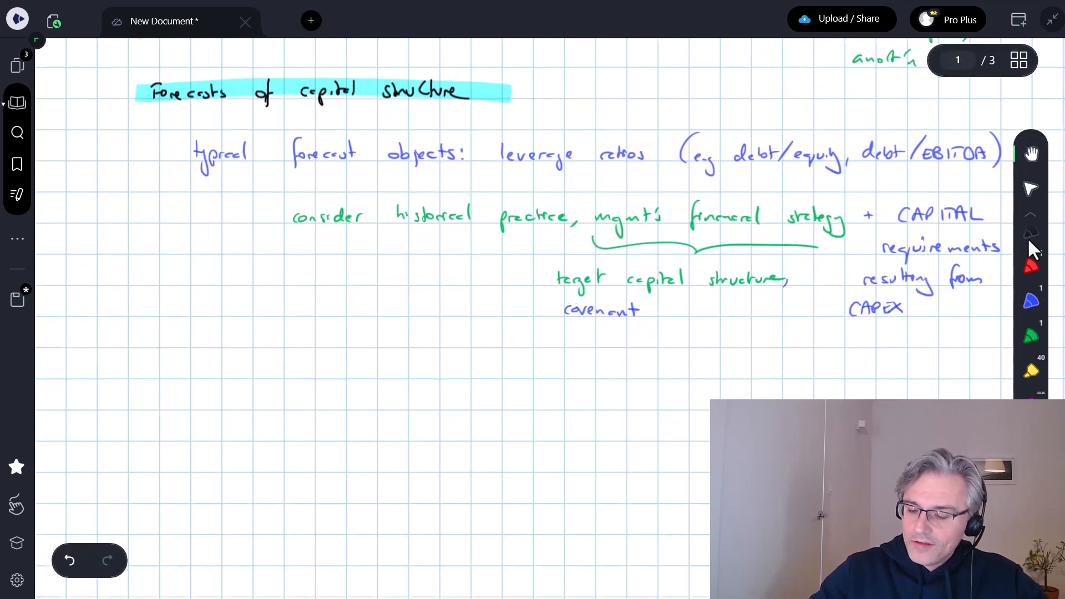
scroll(down, 3)
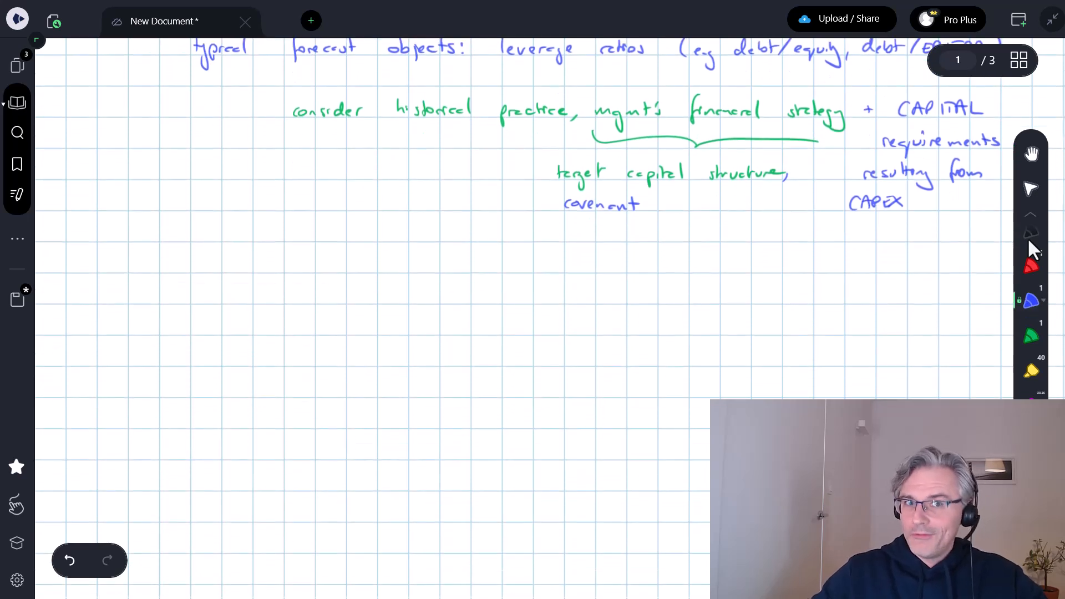
text(for)
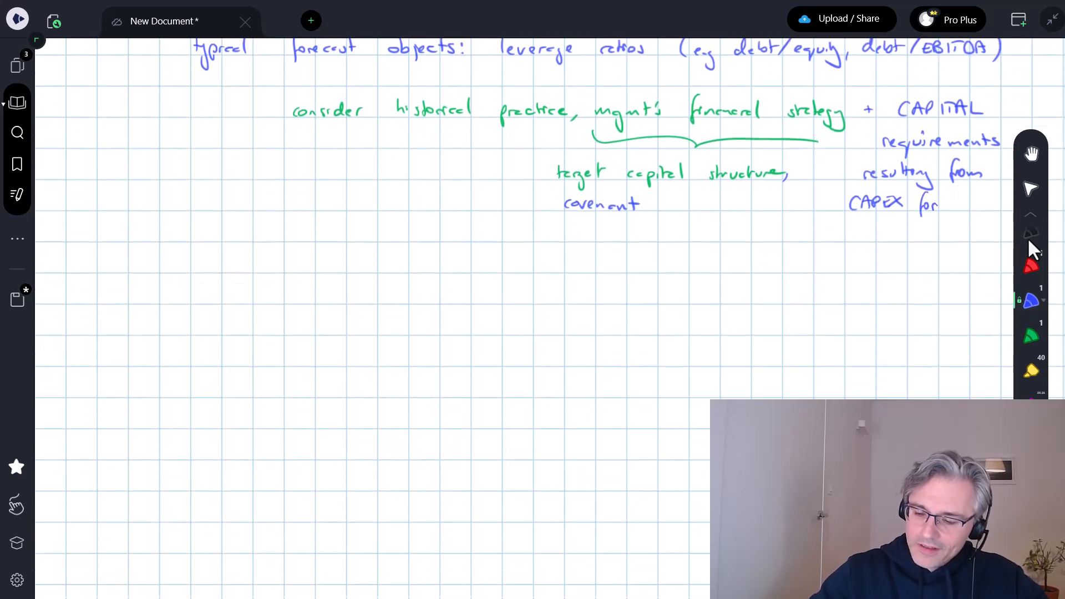
text(forecasts)
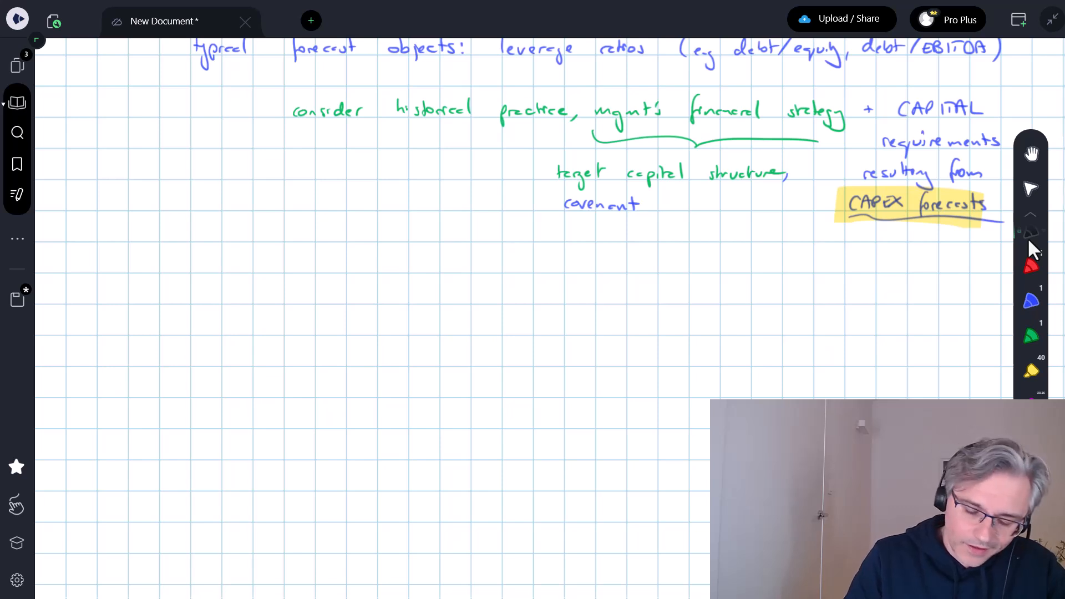
text(r Sc)
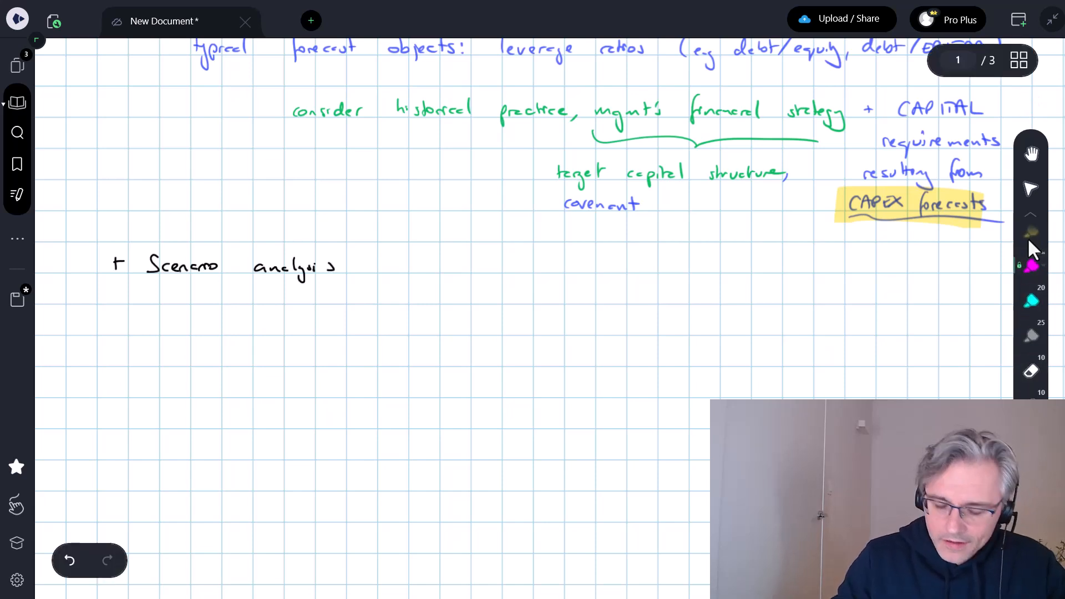
Highlight the '+ Scenario analysis' heading in magenta.
drag(140, 266, 365, 266)
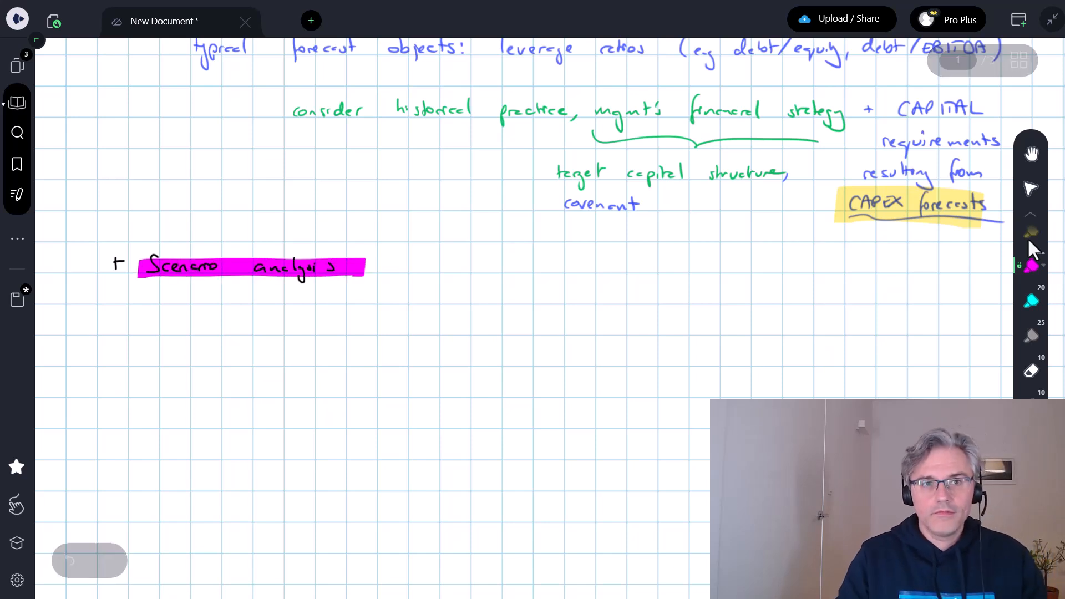